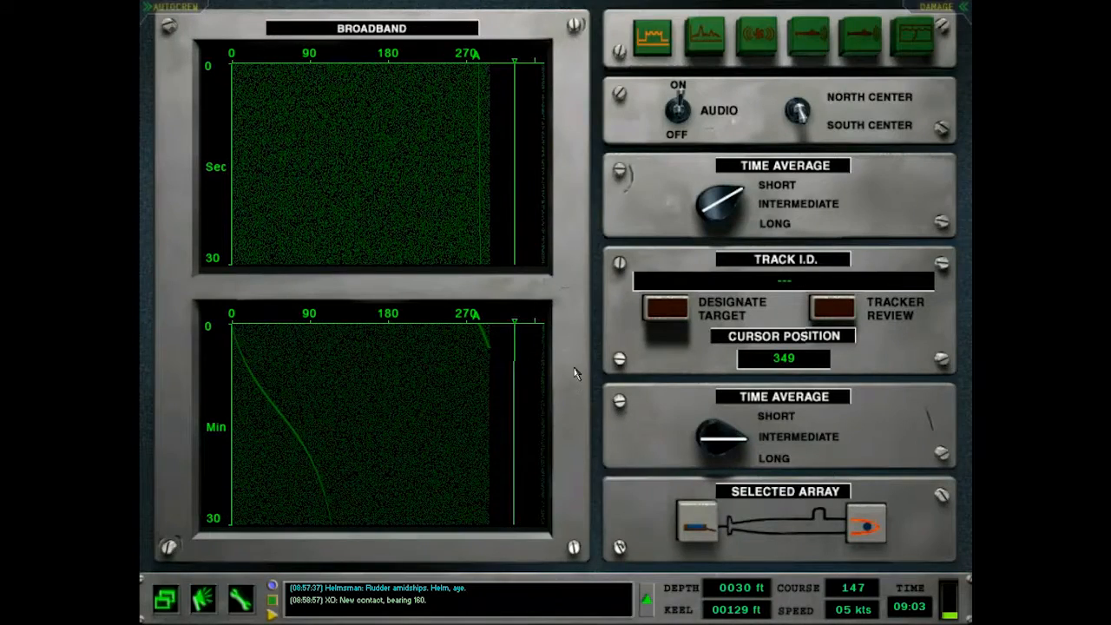
# Pass through the narrowband sonar to the periscope, showing the contact near bearing 162.
pyautogui.click(704, 38)
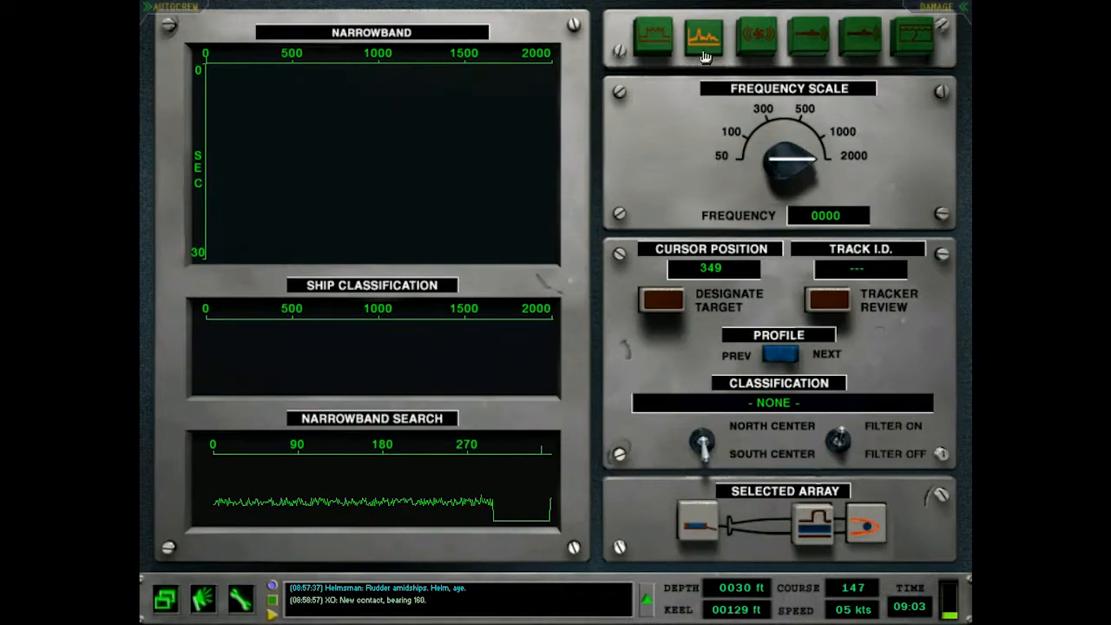
pyautogui.click(653, 37)
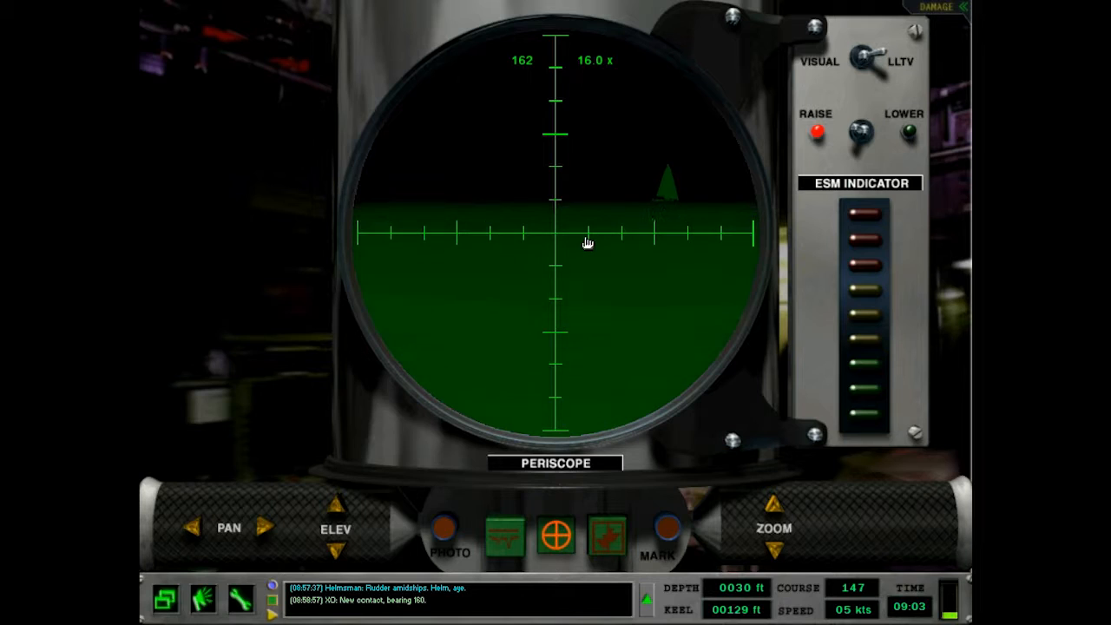
# Zoom the periscope on the ship near bearing 278, then view Cheyenne externally.
pyautogui.click(774, 548)
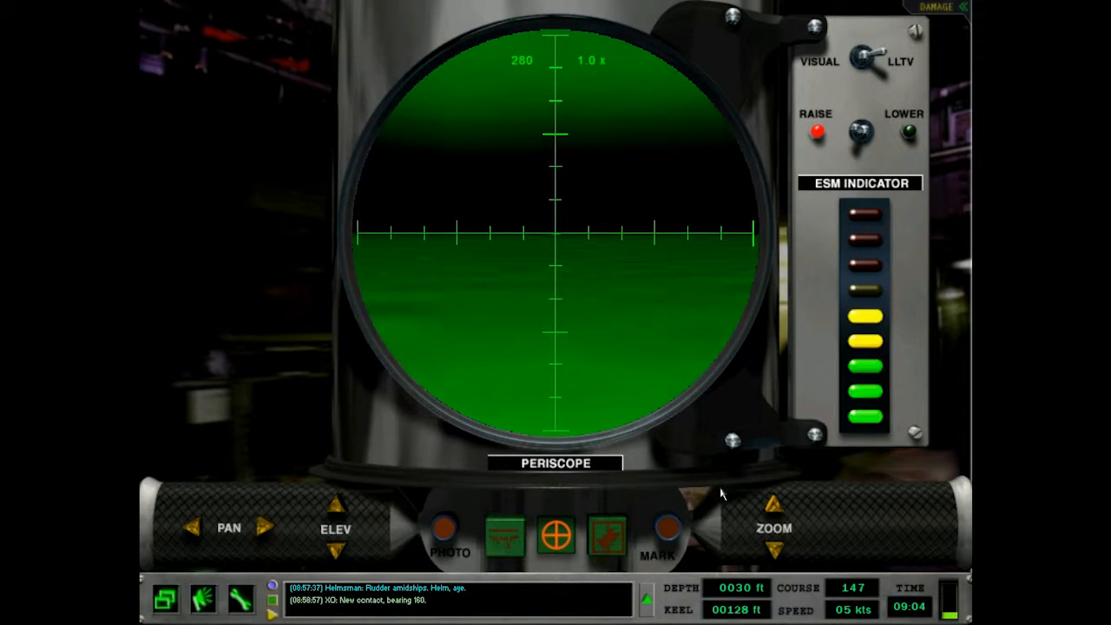
pyautogui.click(774, 504)
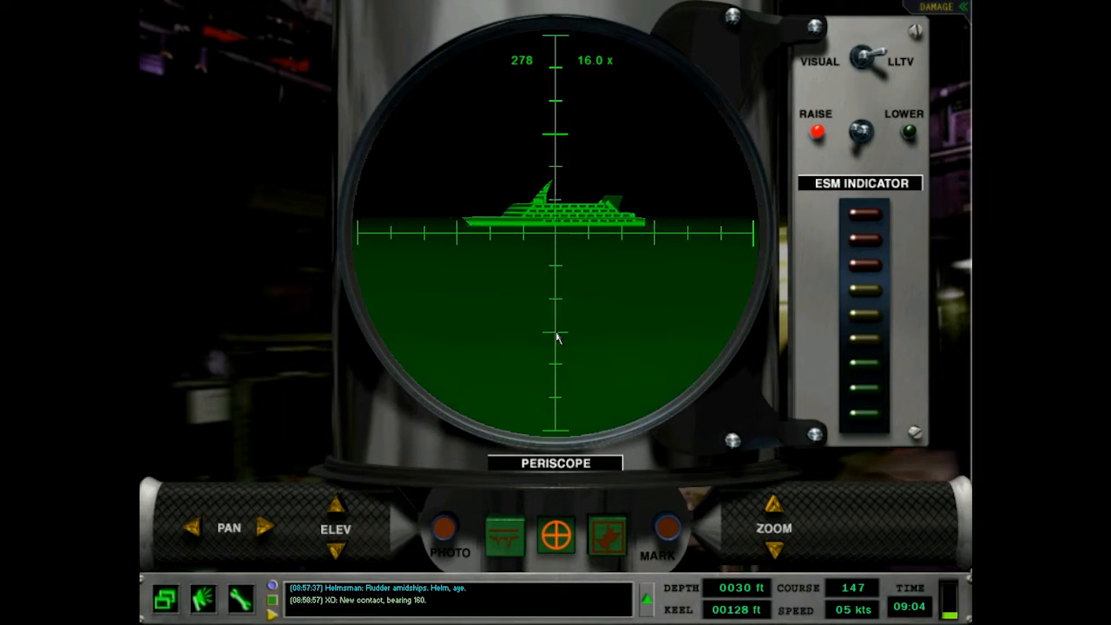
pyautogui.click(556, 533)
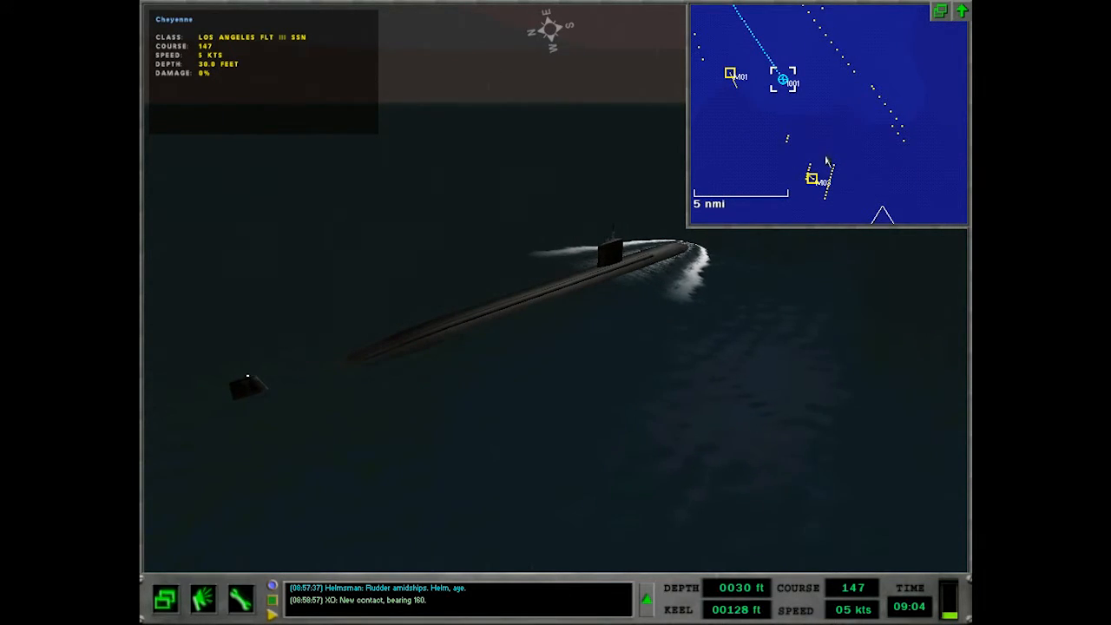
# Swap the inset so the tactical map fills the screen with the submarine view inset.
pyautogui.click(813, 180)
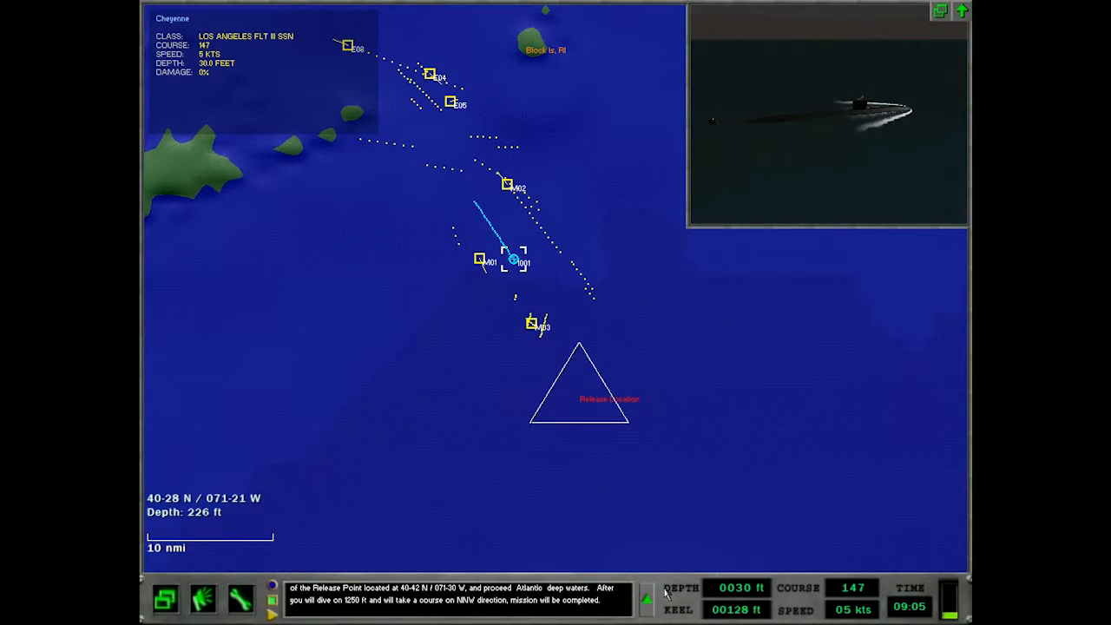
# Read the orders, zoom the map out to the coastline, and return to broadband sonar.
pyautogui.click(648, 600)
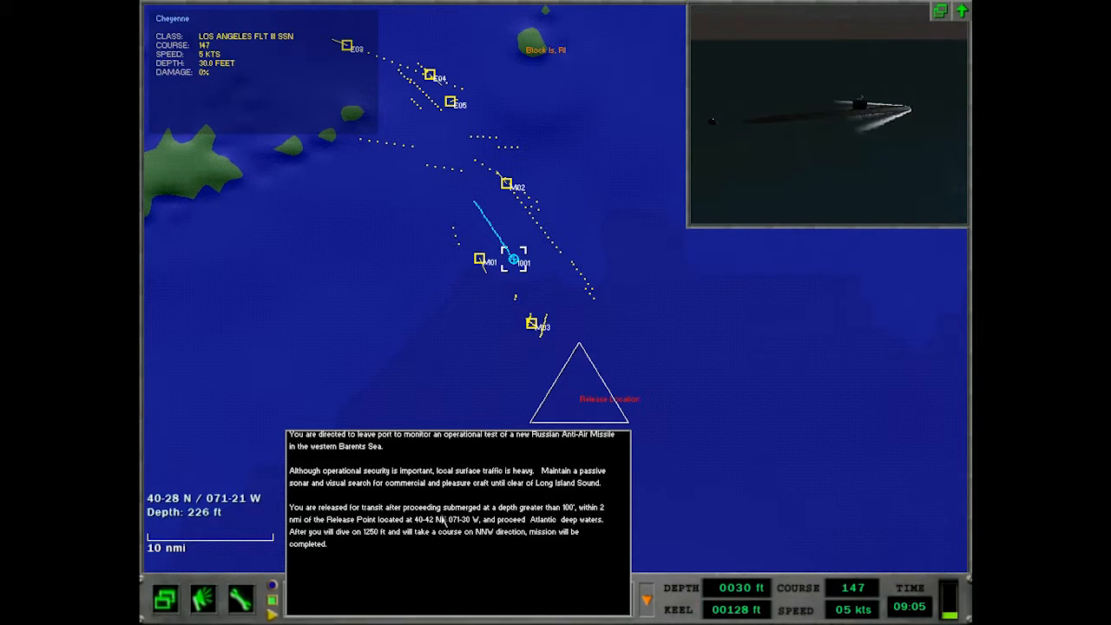
pyautogui.moveTo(652, 571)
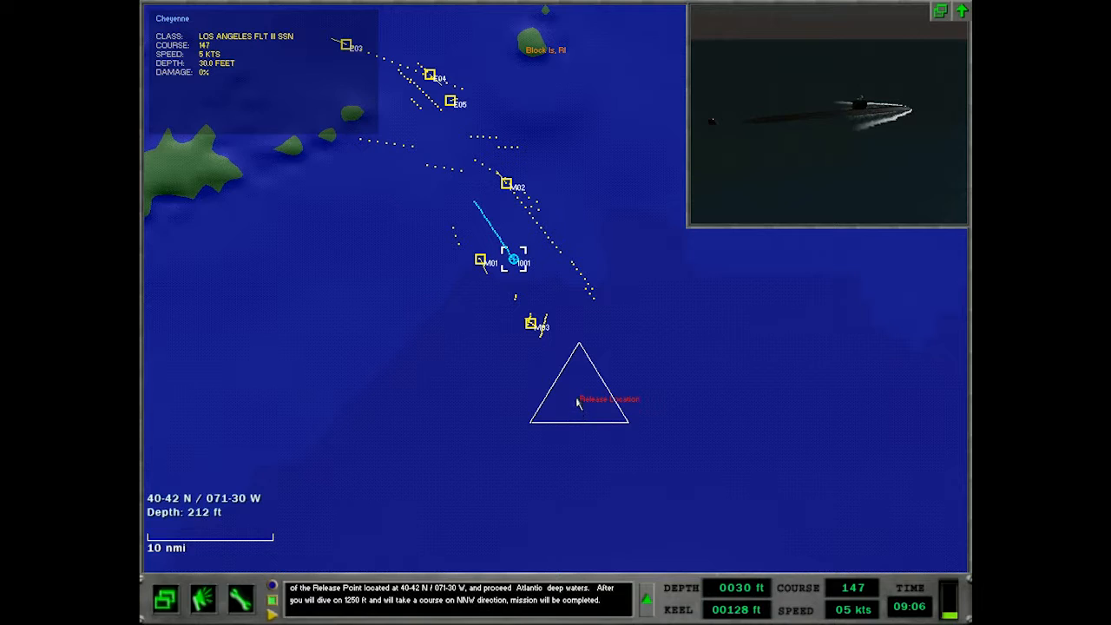
pyautogui.rightClick(577, 402)
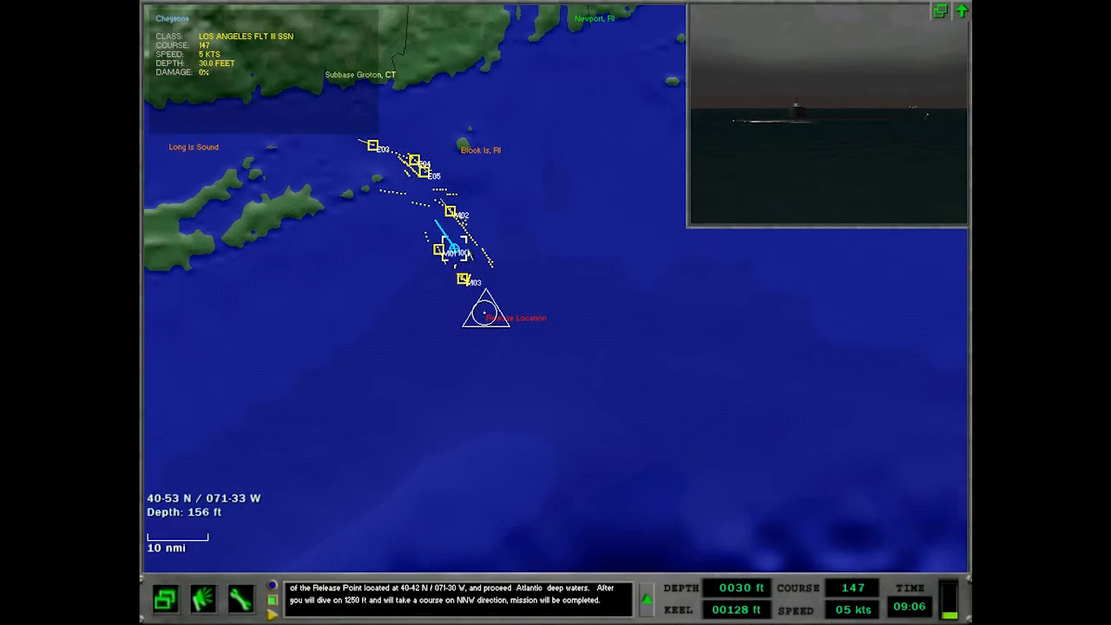
pyautogui.click(164, 599)
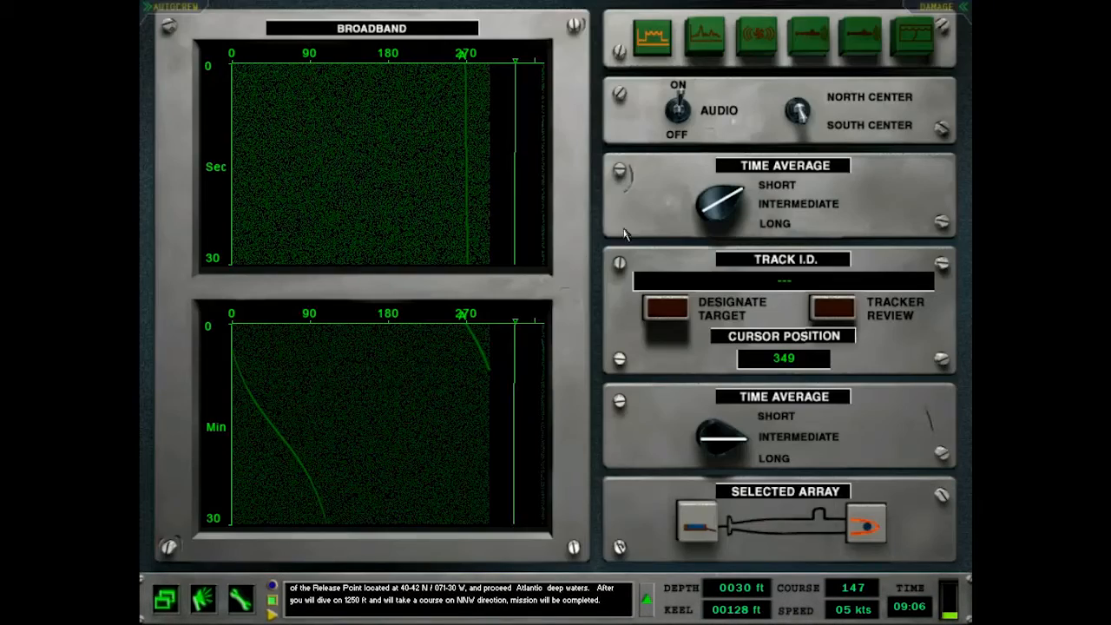
# Bring up narrowband sonar, showing a noise spike near bearing 270.
pyautogui.click(705, 38)
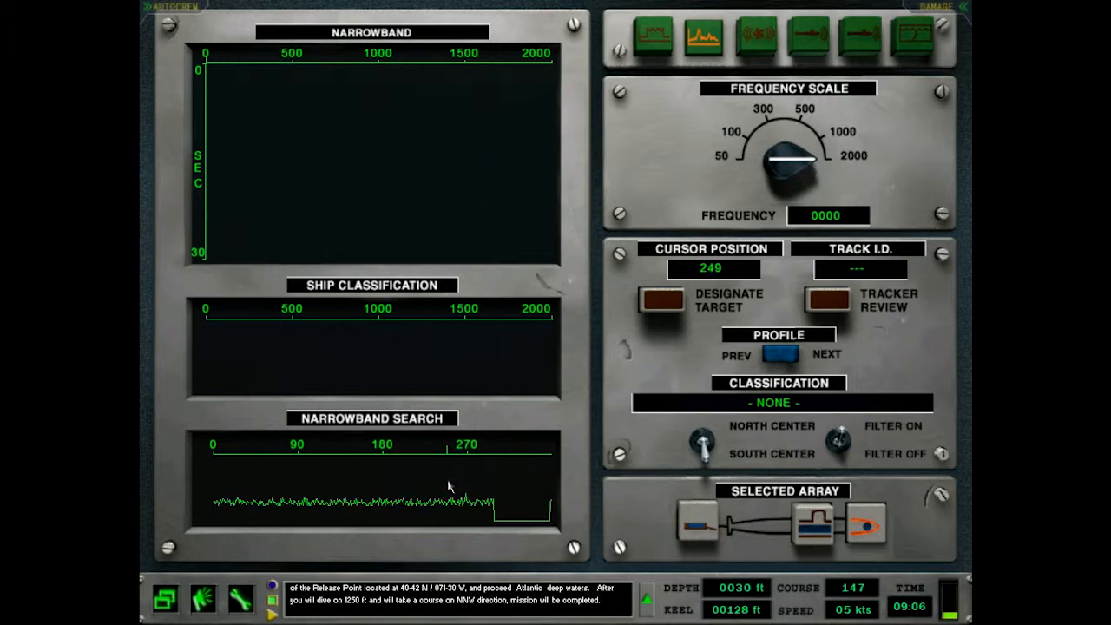
pyautogui.moveTo(431, 484)
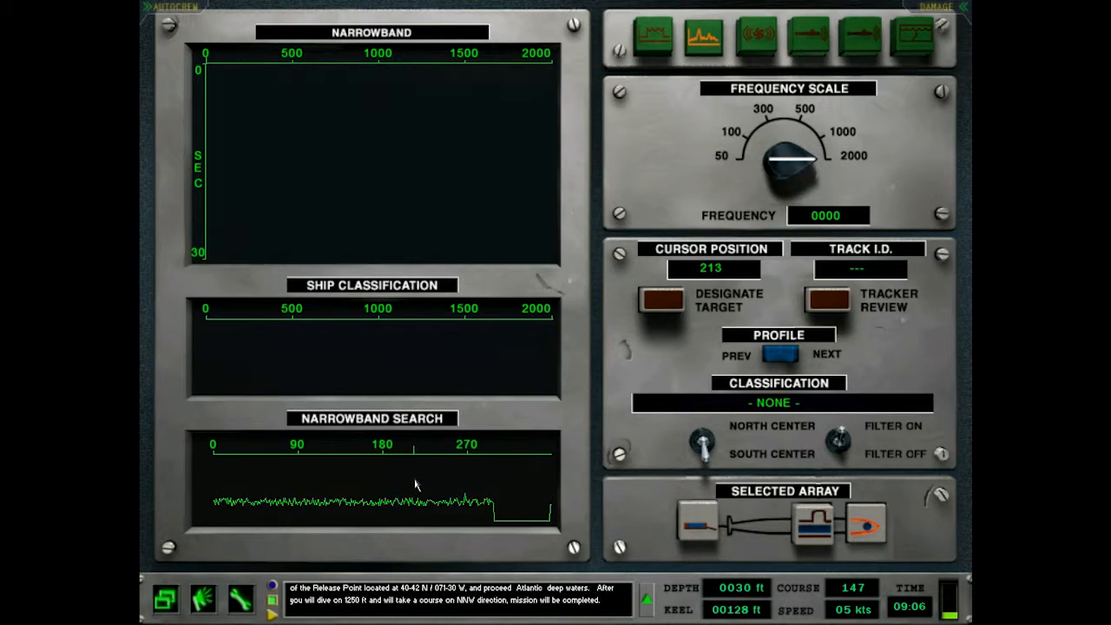
pyautogui.moveTo(410, 483)
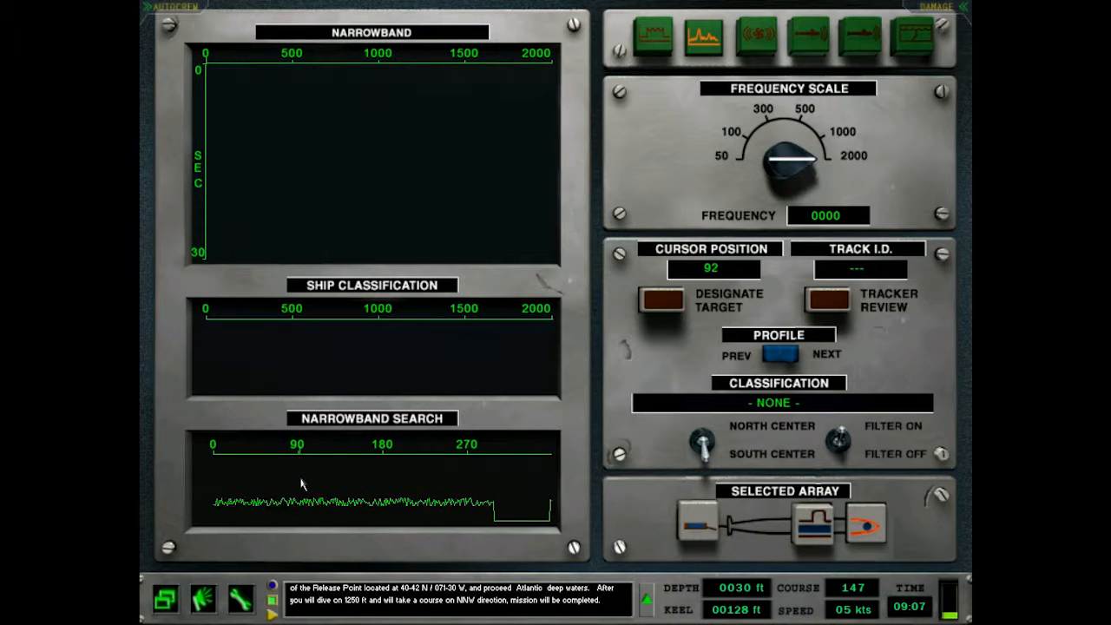
pyautogui.moveTo(286, 483)
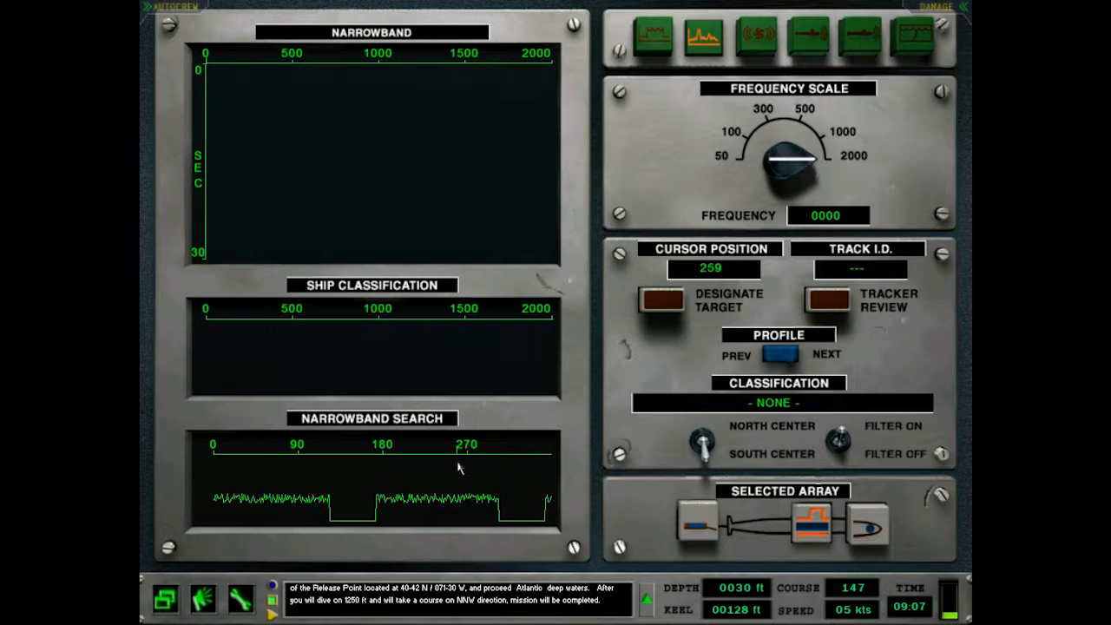
pyautogui.moveTo(442, 469)
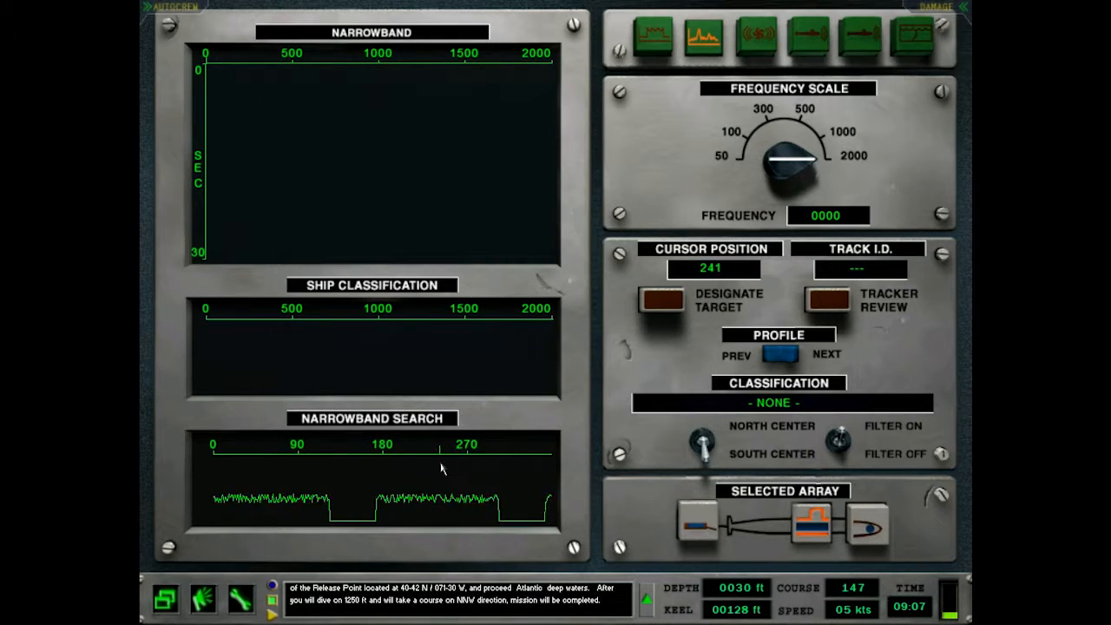
pyautogui.moveTo(412, 469)
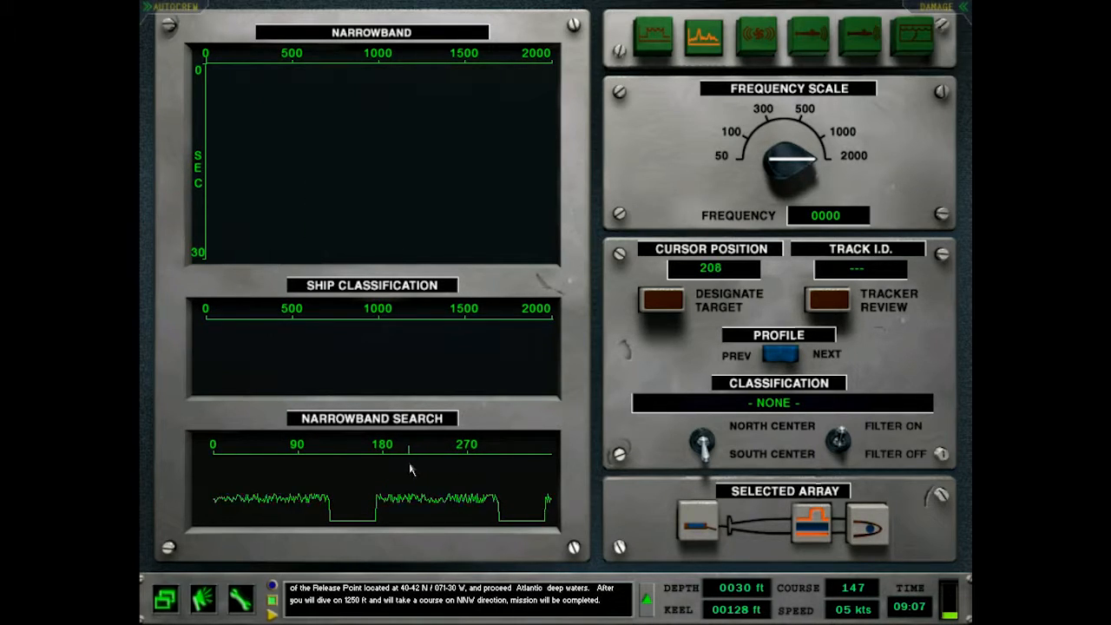
pyautogui.moveTo(364, 469)
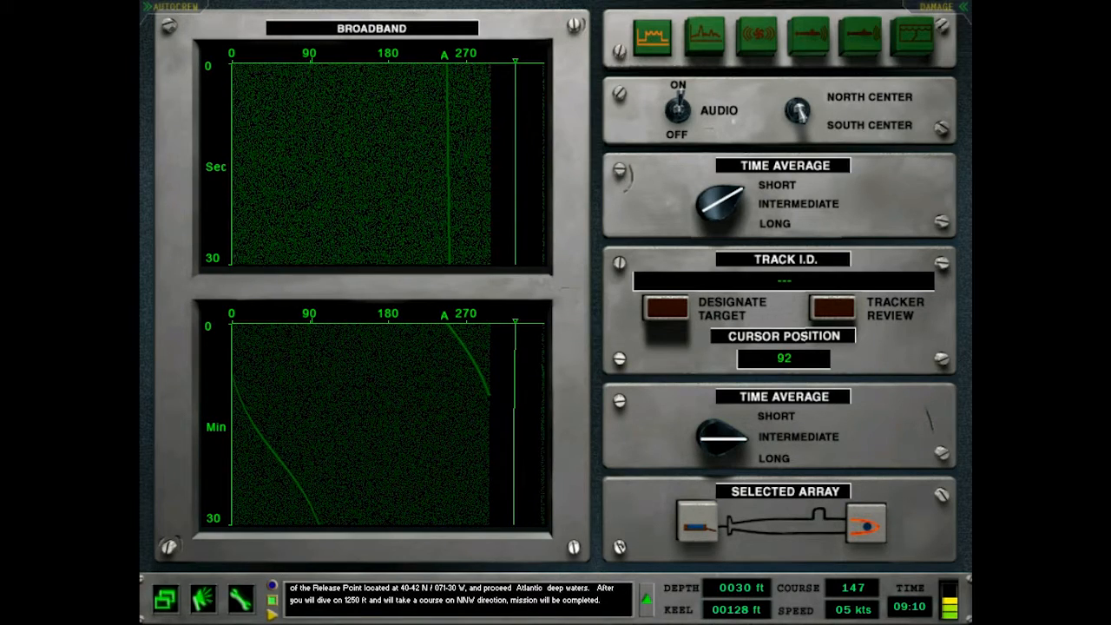
# Open narrowband sonar and designate the marked contact as a target.
pyautogui.click(704, 38)
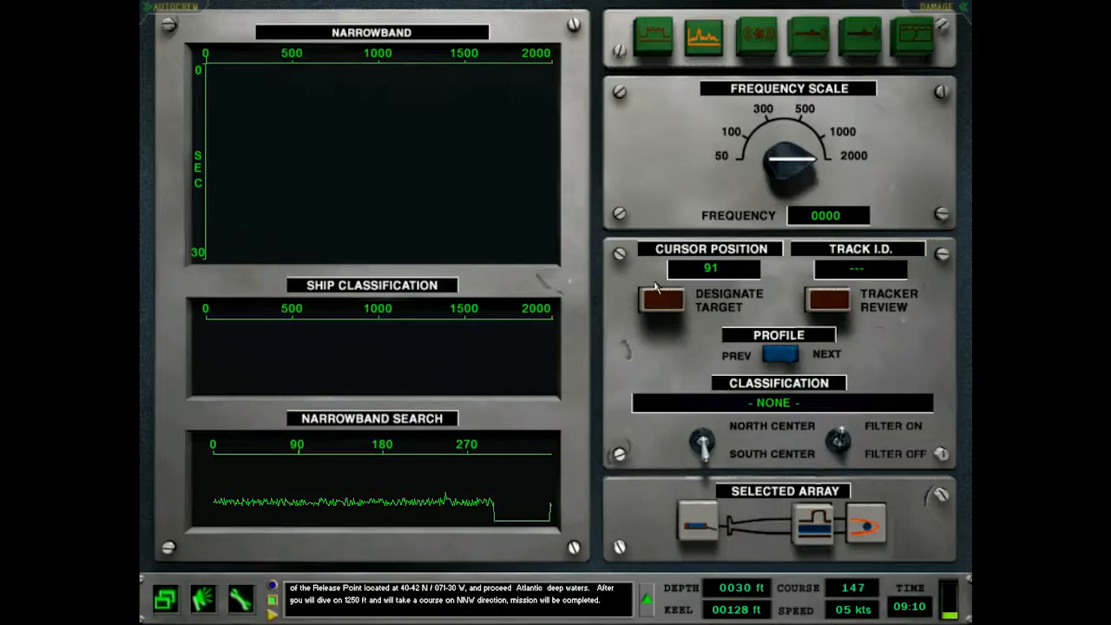
pyautogui.click(703, 39)
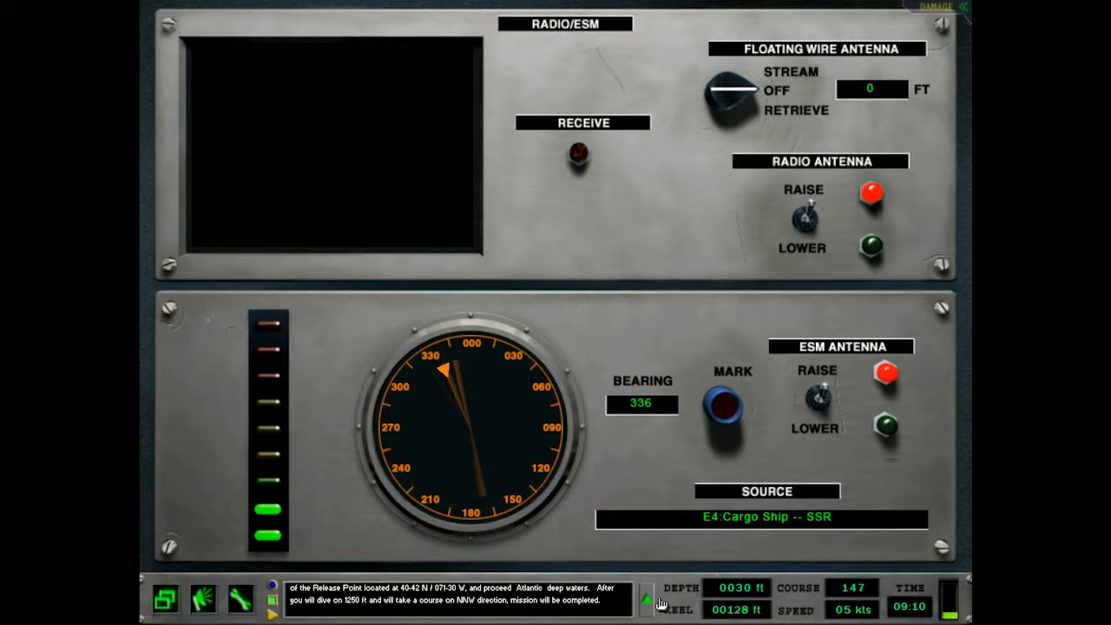
# Check contact positions on the navigation chart, then return to Radio/ESM.
pyautogui.click(650, 599)
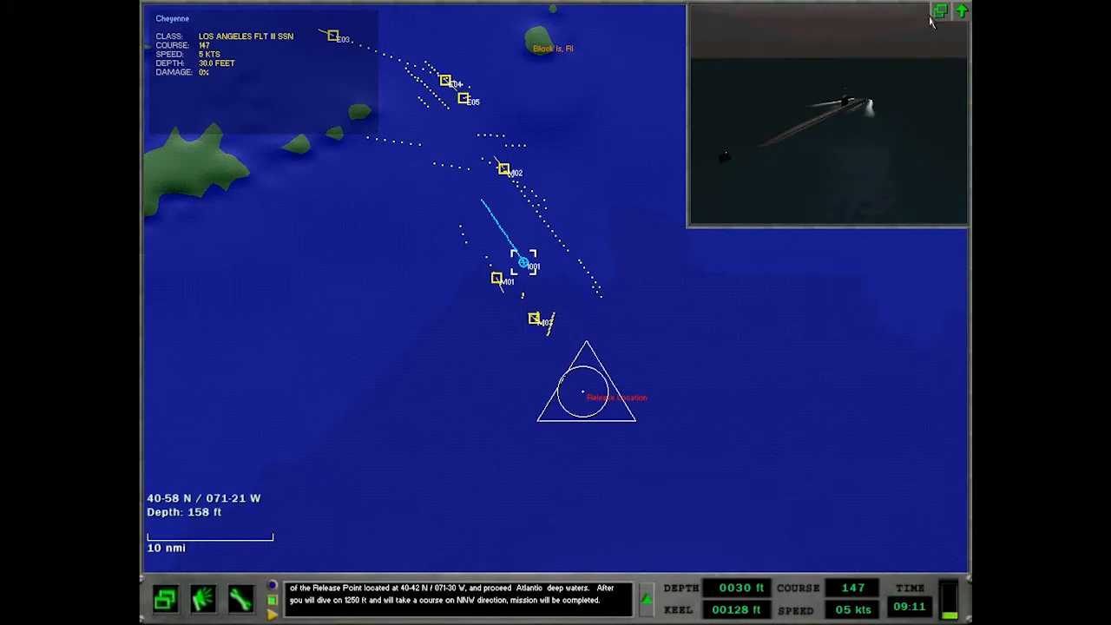
pyautogui.click(940, 10)
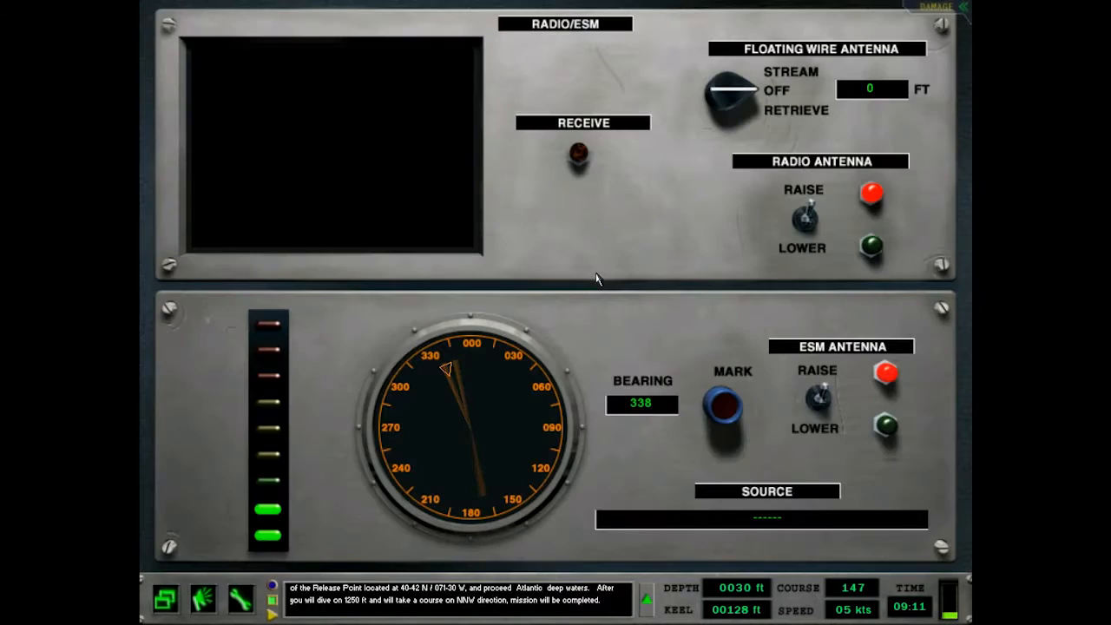
pyautogui.moveTo(464, 382)
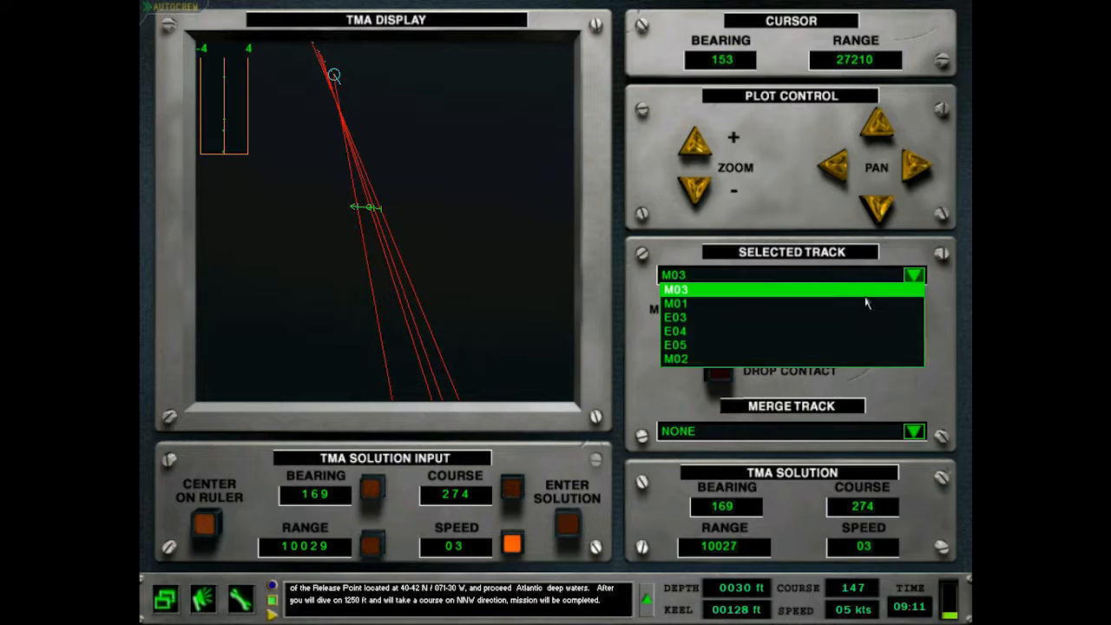
# Pick a TMA contact track and inspect contact M01 on the small chart.
pyautogui.click(677, 303)
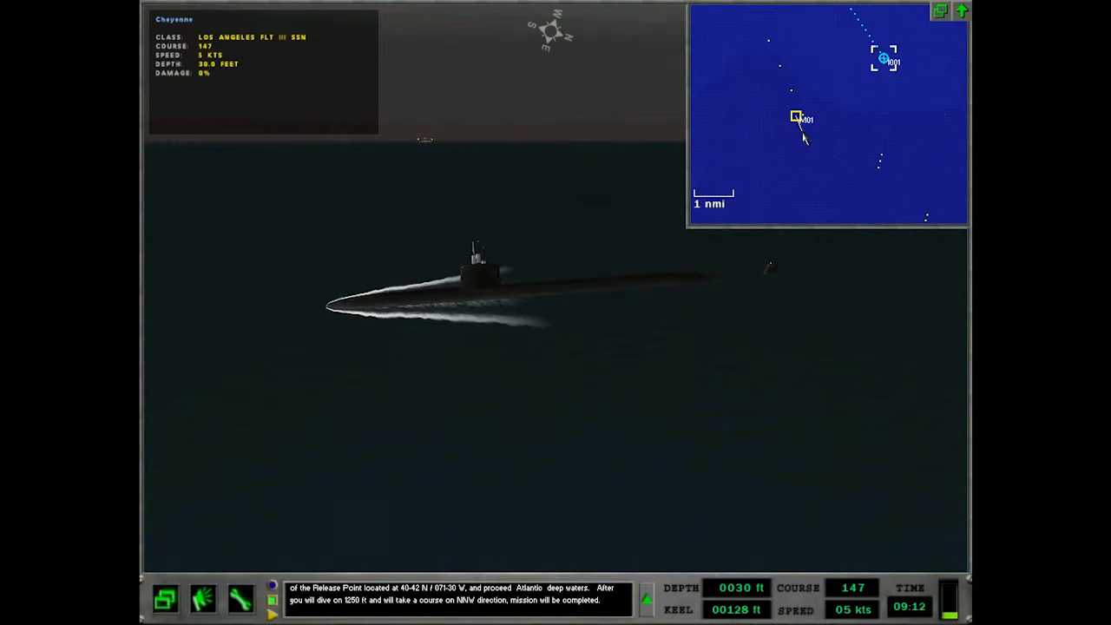
pyautogui.click(795, 117)
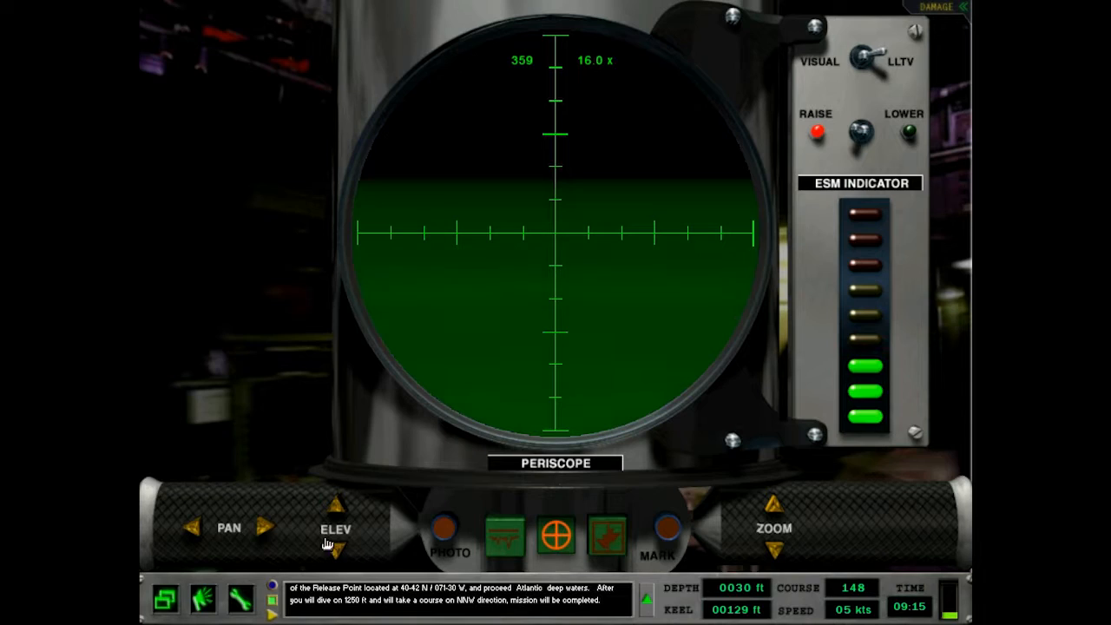
# Tilt the periscope lower and reduce its magnification while sweeping the horizon.
pyautogui.click(268, 528)
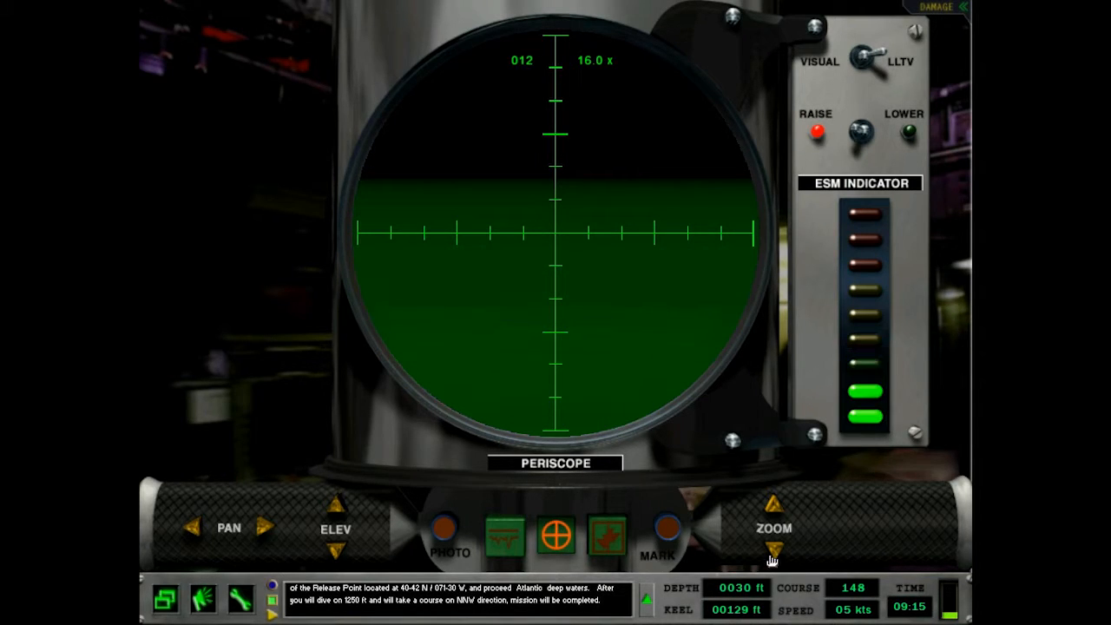
pyautogui.click(772, 551)
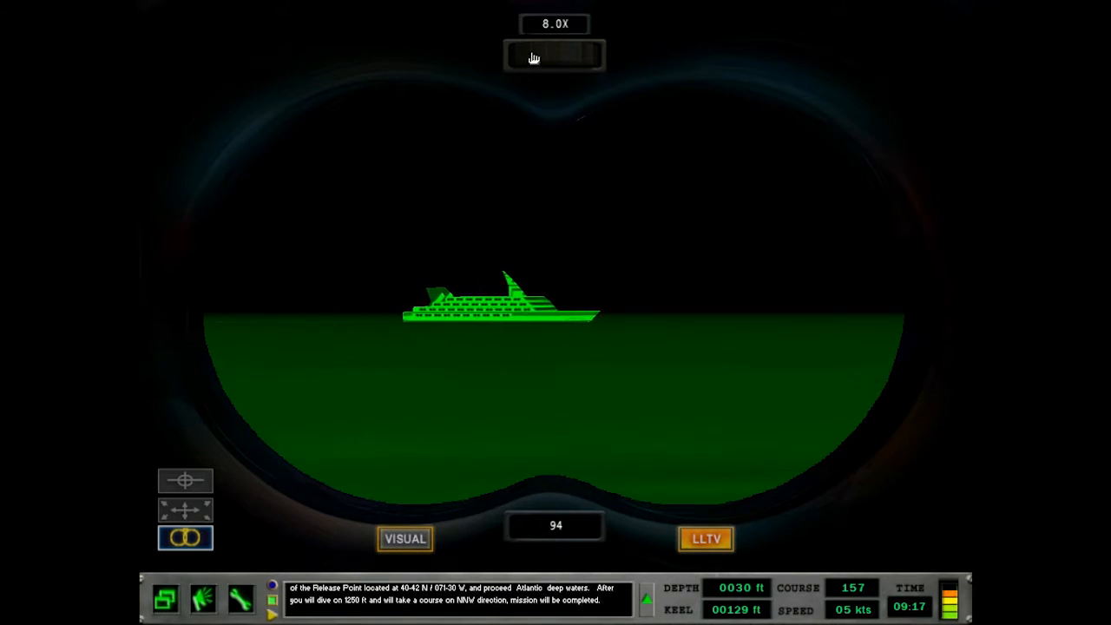
# Adjust the binocular LLTV magnification on the passenger ship at bearing 94.
pyautogui.click(534, 57)
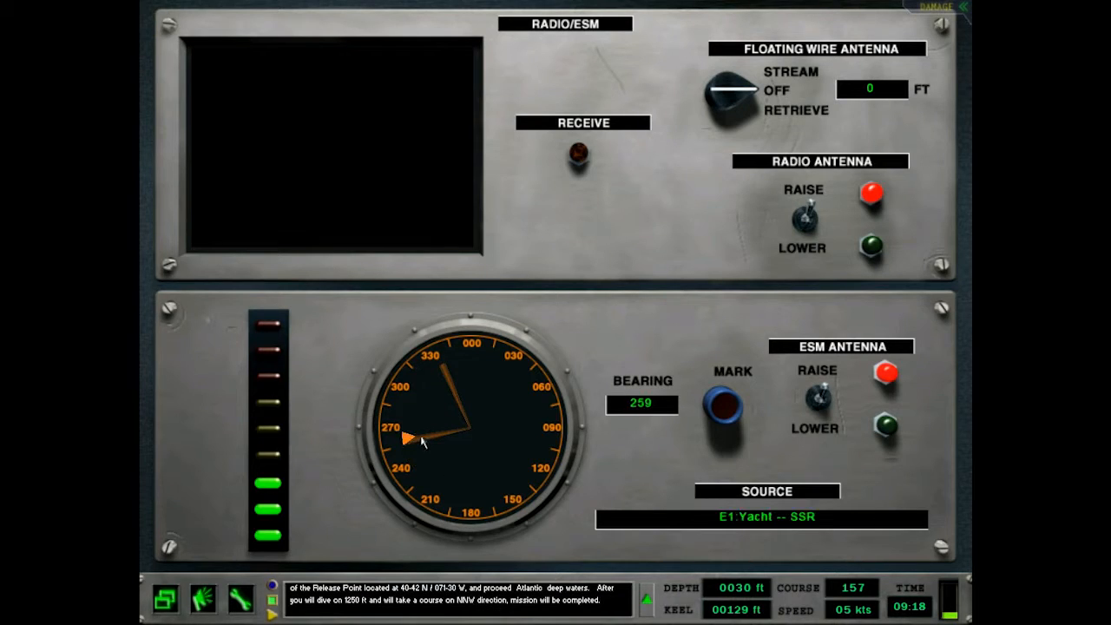
# Open the TMA plot and inspect M01's solution: bearing 259, range 4690, course 340, speed 20.
pyautogui.click(729, 406)
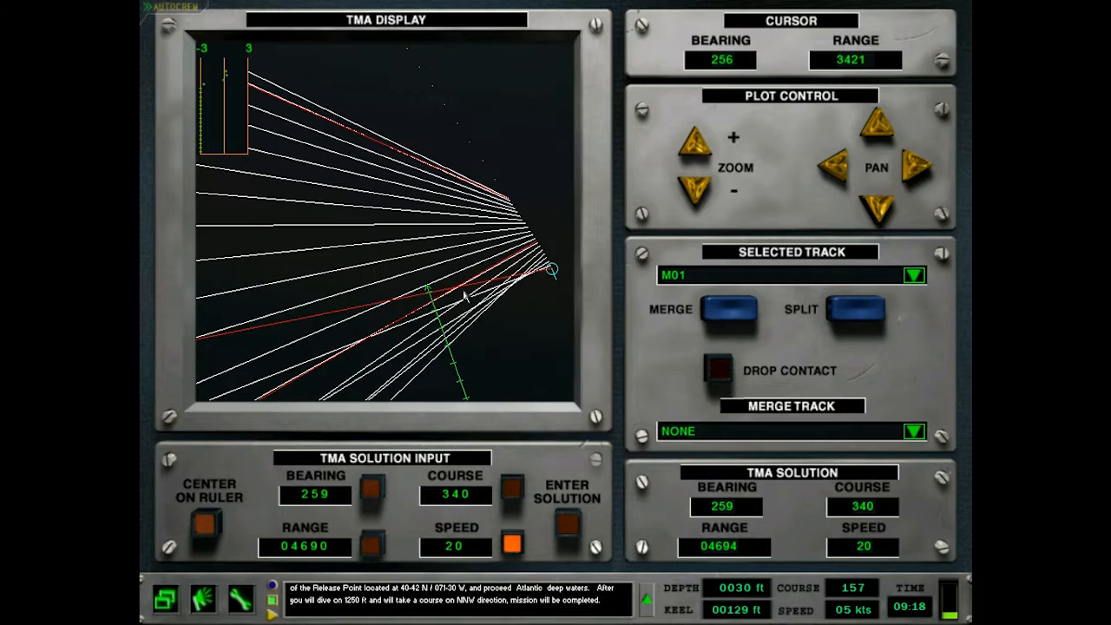
pyautogui.click(692, 185)
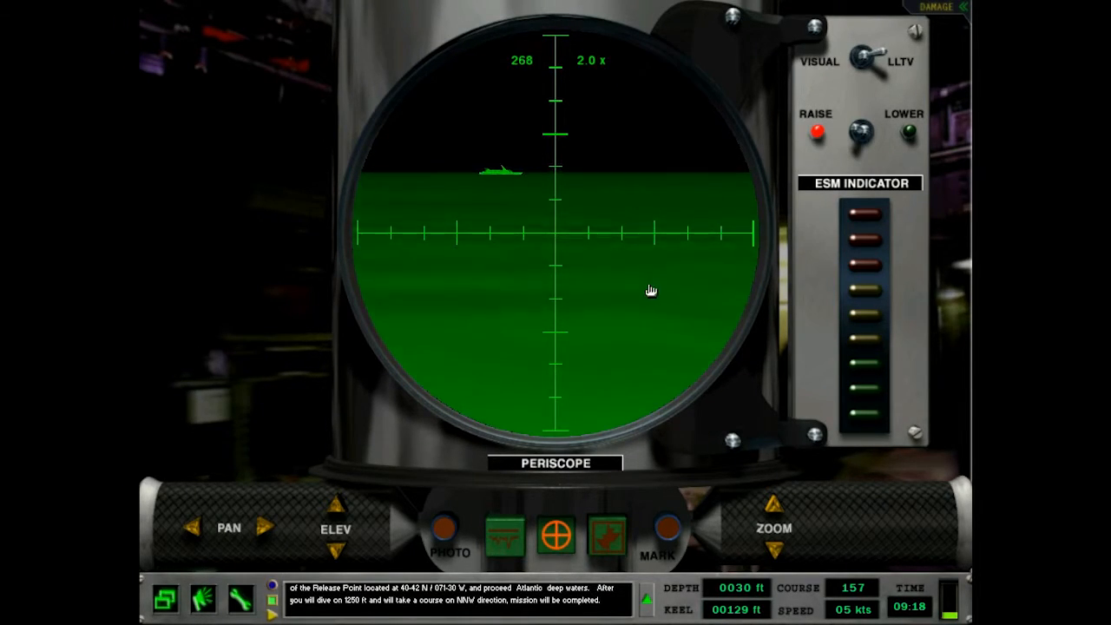
# Pan the 2x periscope toward bearing 268 to spot the distant ship.
pyautogui.click(773, 505)
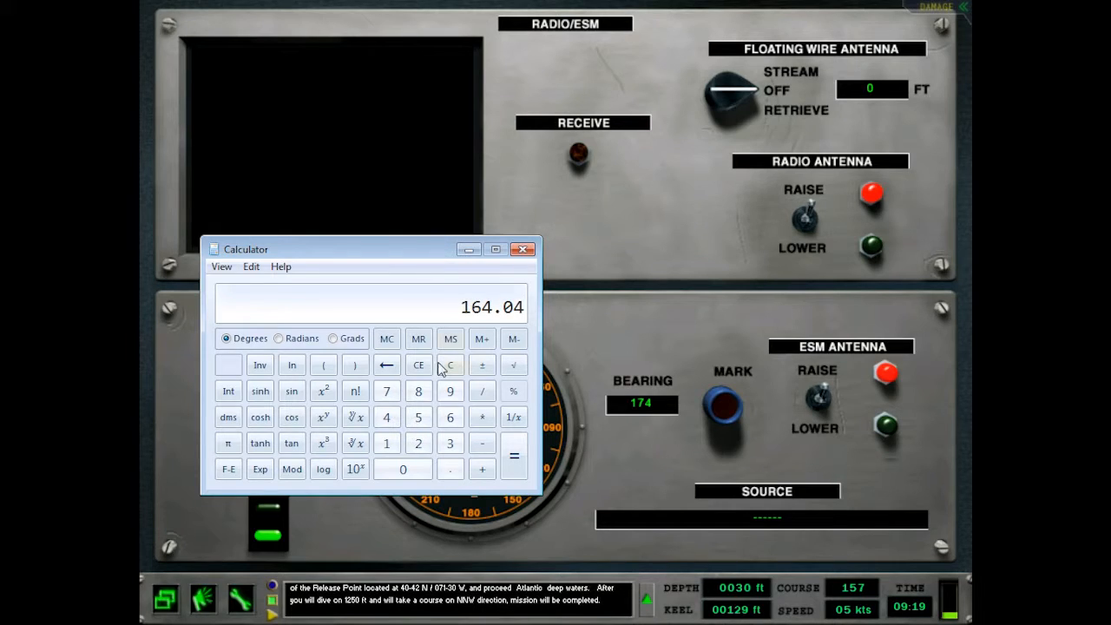
# Clear the calculator's 164.04 result.
pyautogui.click(522, 249)
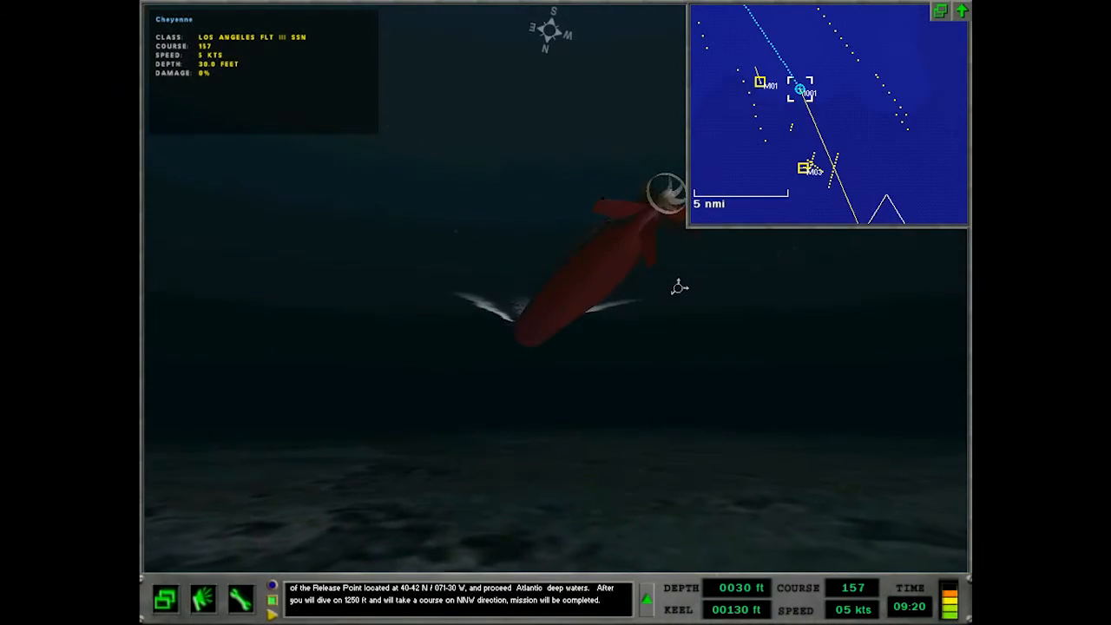
# Change the outside 3D view of the submarine alongside the 5 nmi chart inset.
pyautogui.click(940, 10)
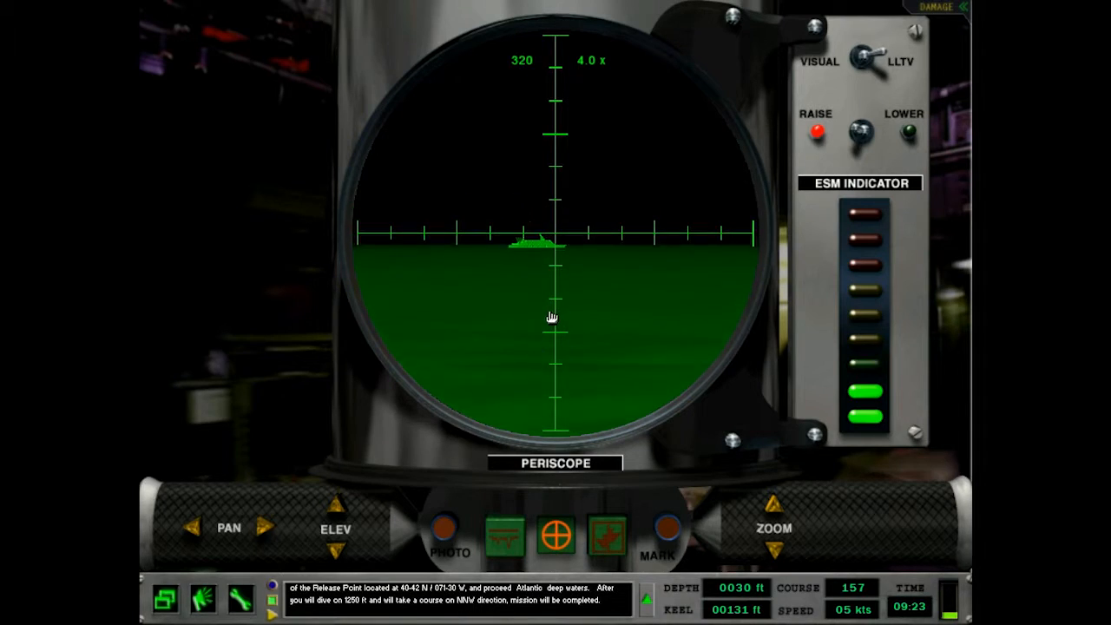
# Magnify the periscope view on the surface ship near bearing 320.
pyautogui.click(774, 504)
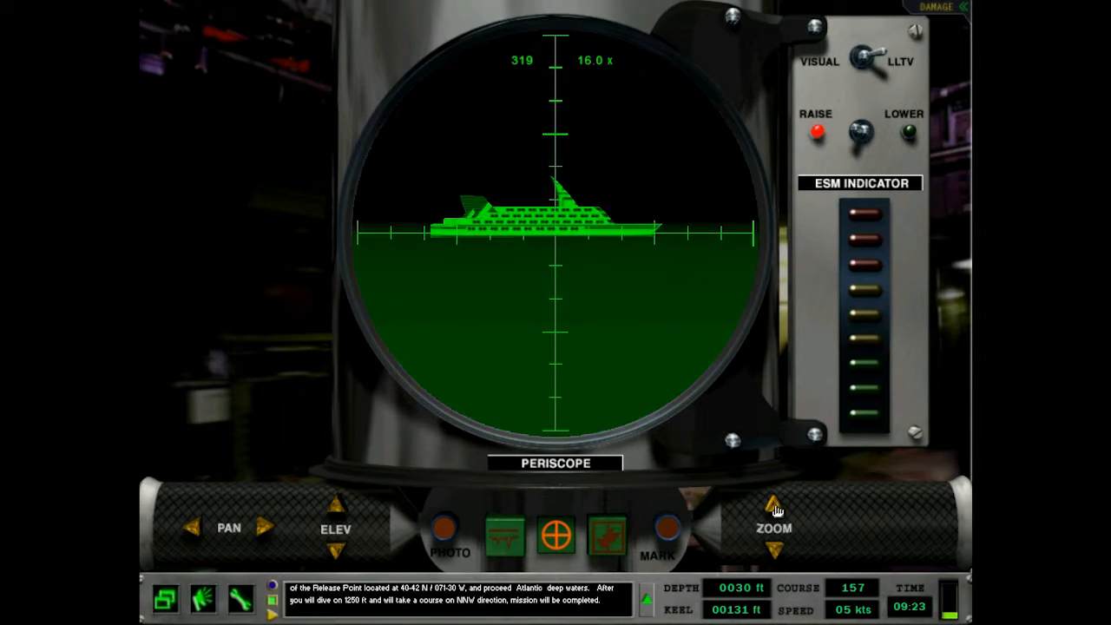
pyautogui.click(775, 511)
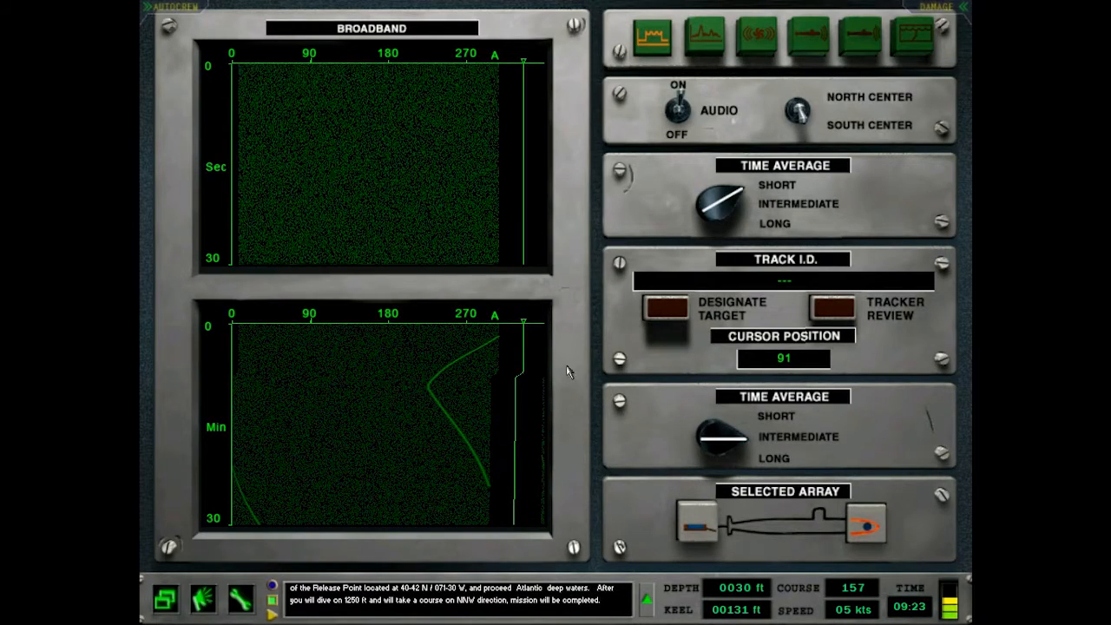
# Switch to the TMA plot for M01: bearing 333, course 003, range 6290, speed 20.
pyautogui.click(704, 37)
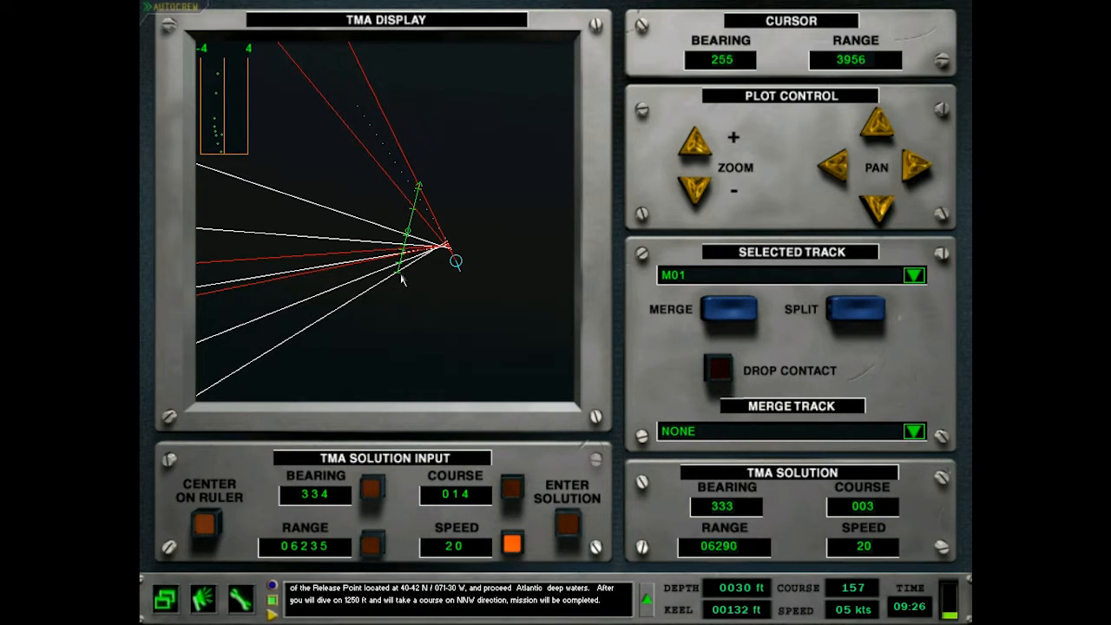
# Select Narrowband mode on the sonar station, with no contact classified yet.
pyautogui.click(914, 431)
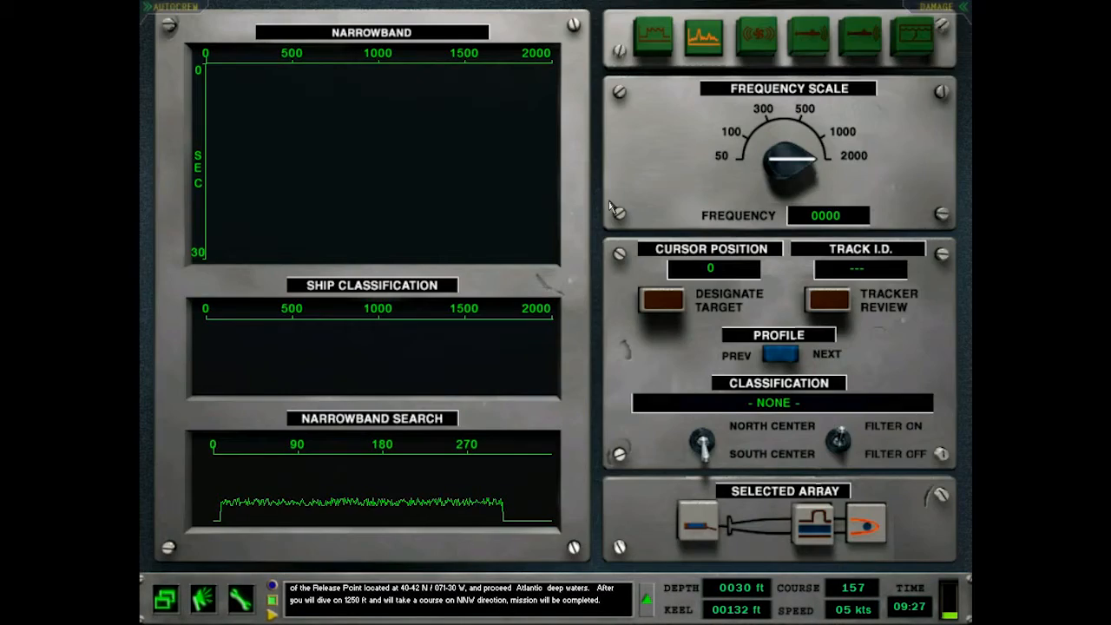
pyautogui.click(653, 38)
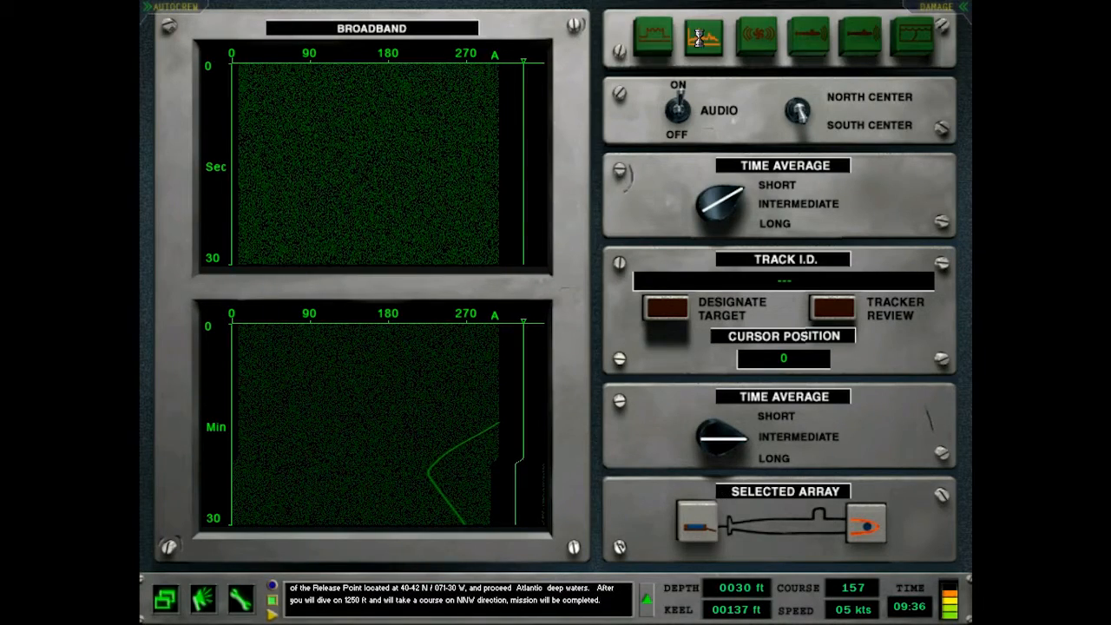
# Leave the narrowband sonar screen for the external 3D view with map overlay.
pyautogui.click(703, 36)
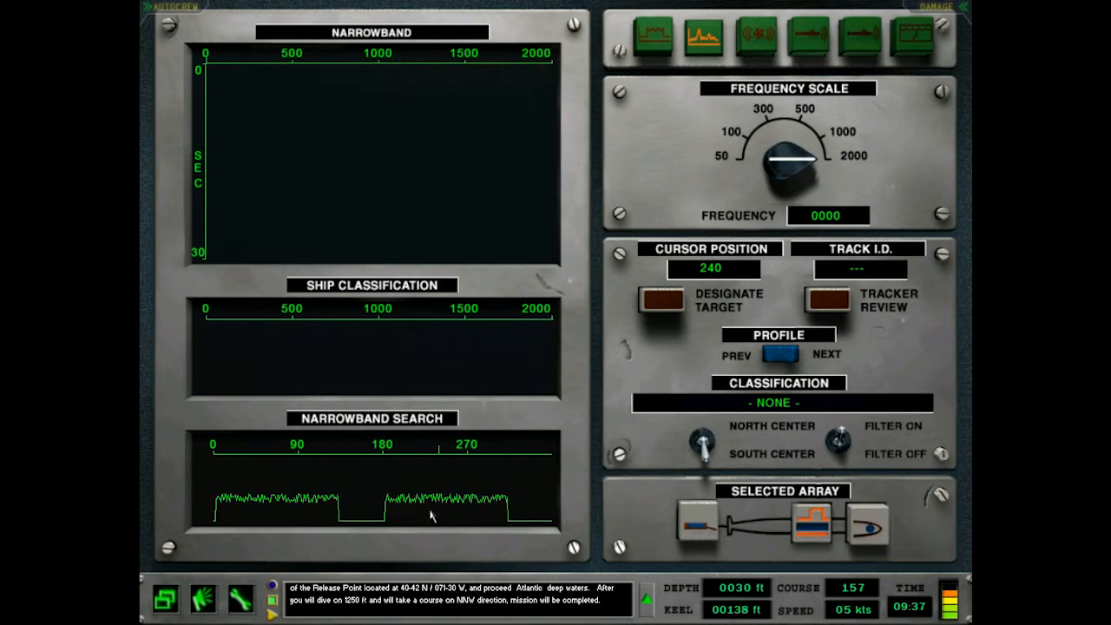
pyautogui.moveTo(482, 491)
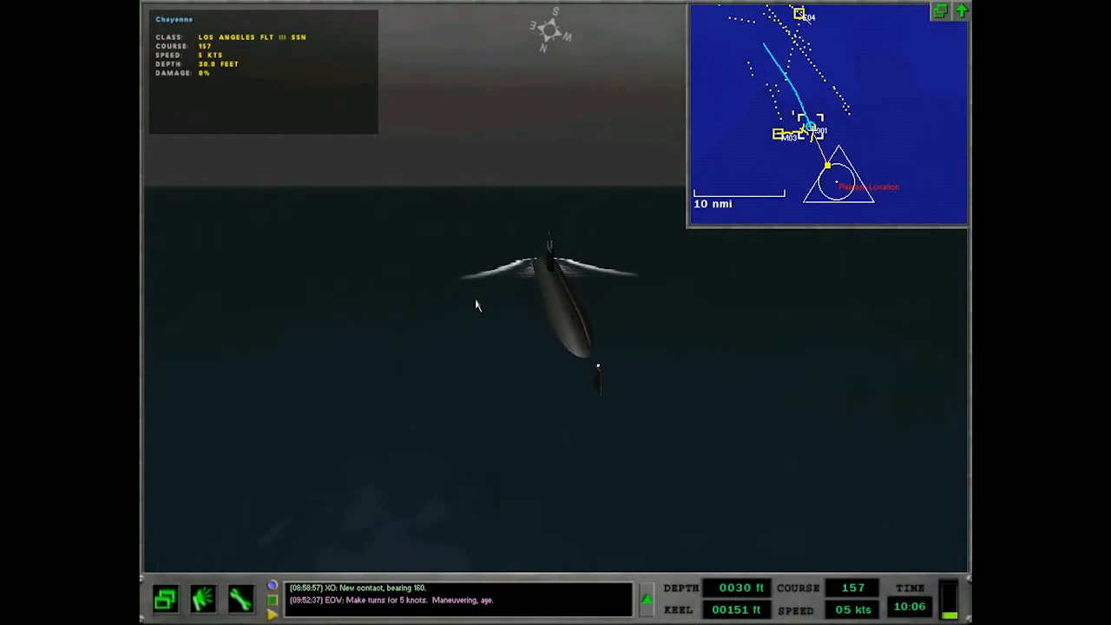
pyautogui.moveTo(734, 518)
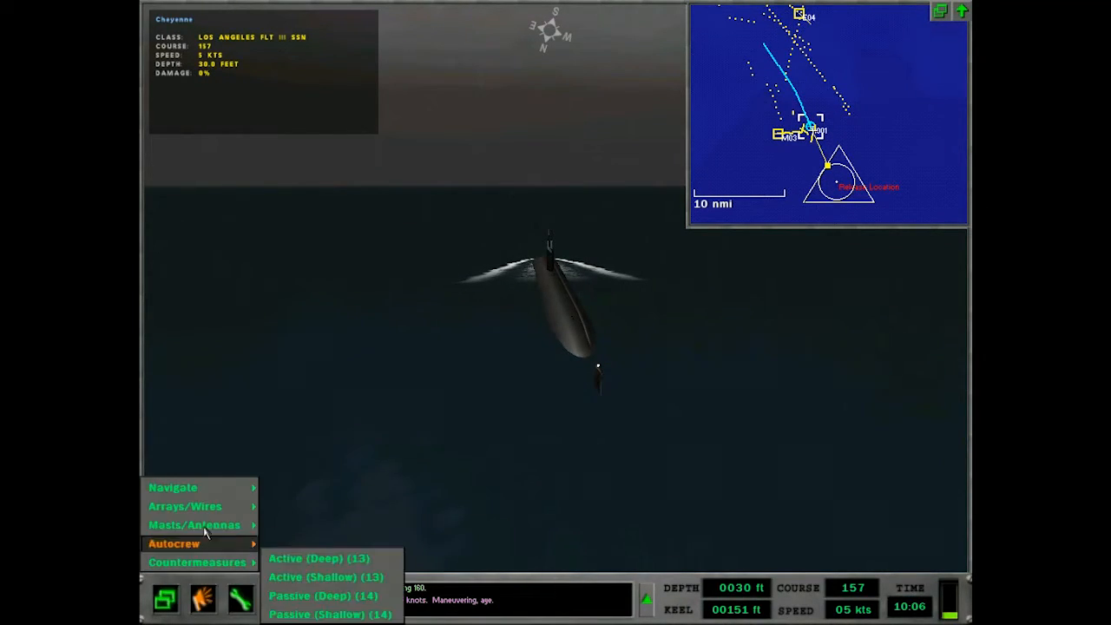
# Issue a new depth order from the Navigate orders menu.
pyautogui.click(173, 487)
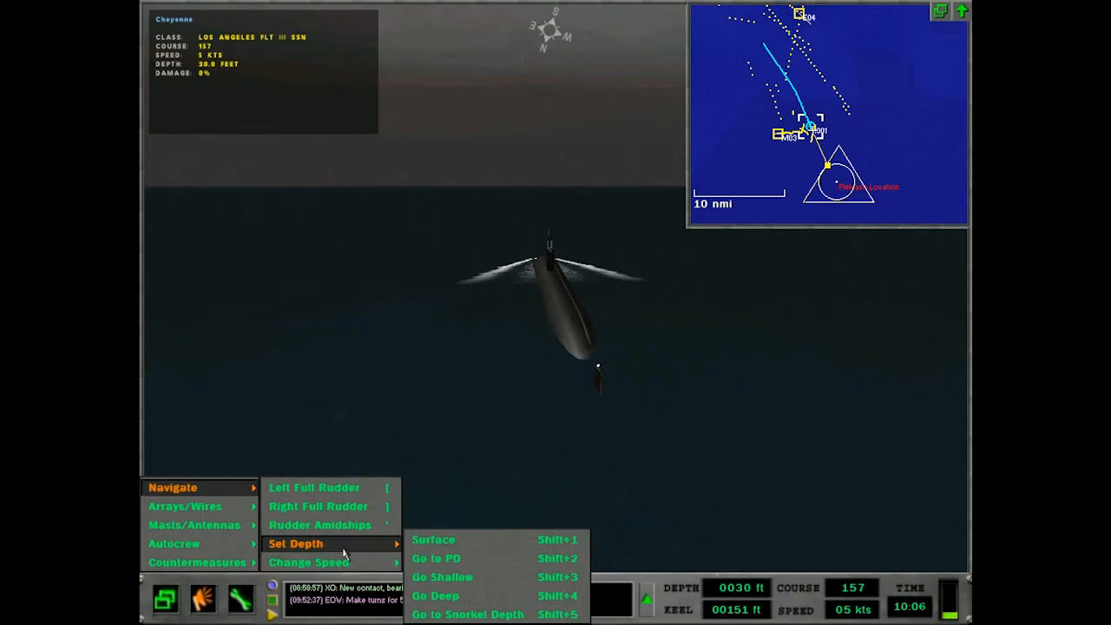
pyautogui.click(437, 558)
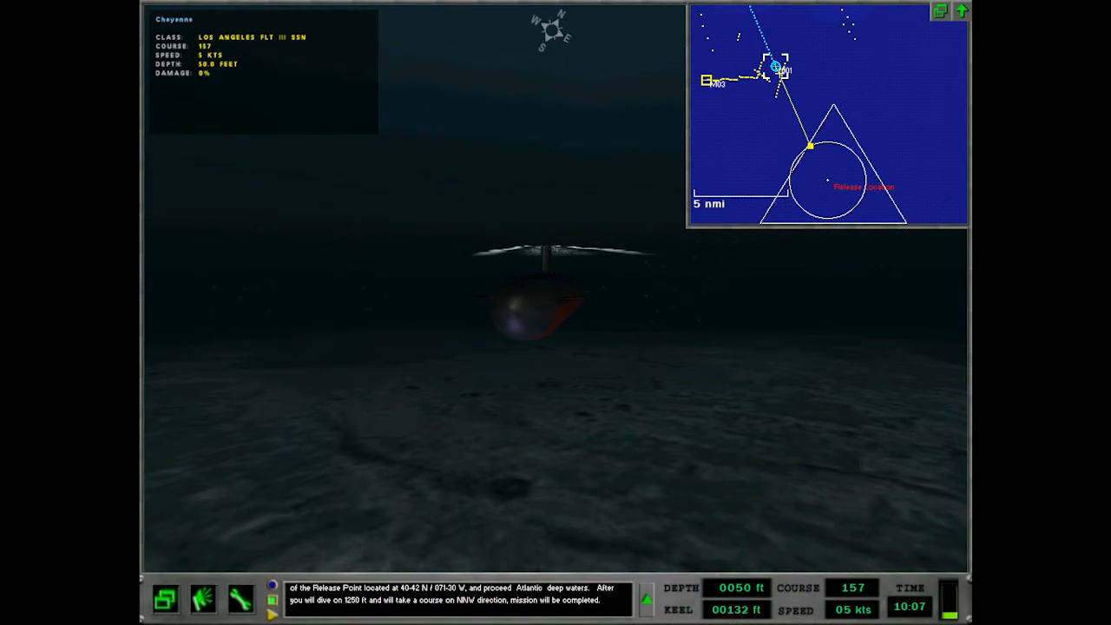
# Open the ship control panel with depth, speed, rudder and course gauges.
pyautogui.click(648, 599)
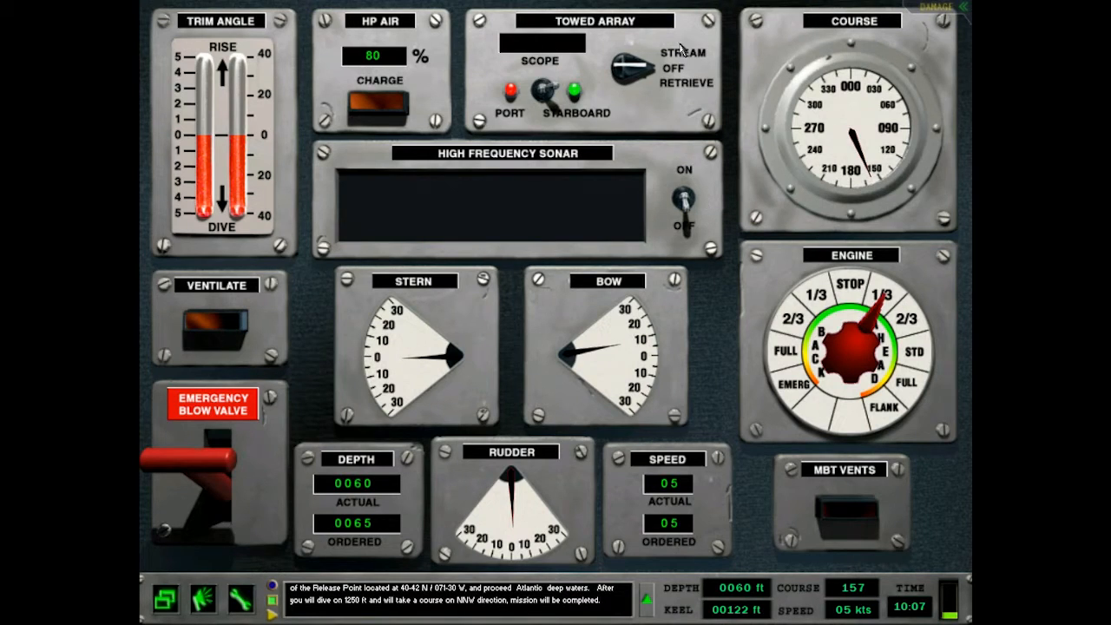
# Switch to the Radio/ESM station, with the direction finder at bearing 230.
pyautogui.click(624, 65)
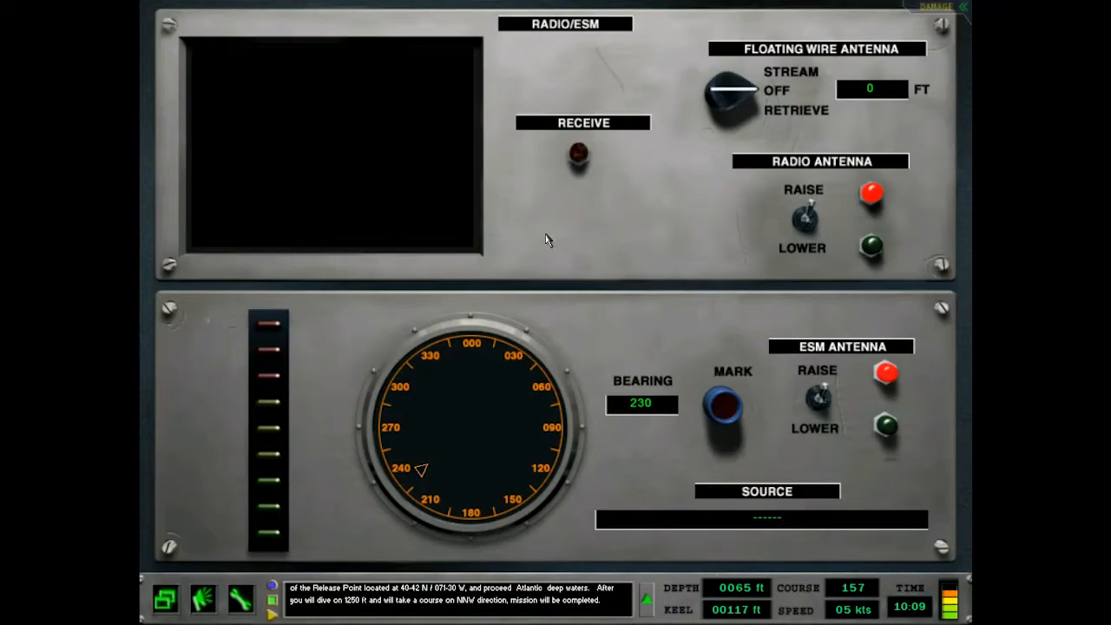
pyautogui.moveTo(815, 429)
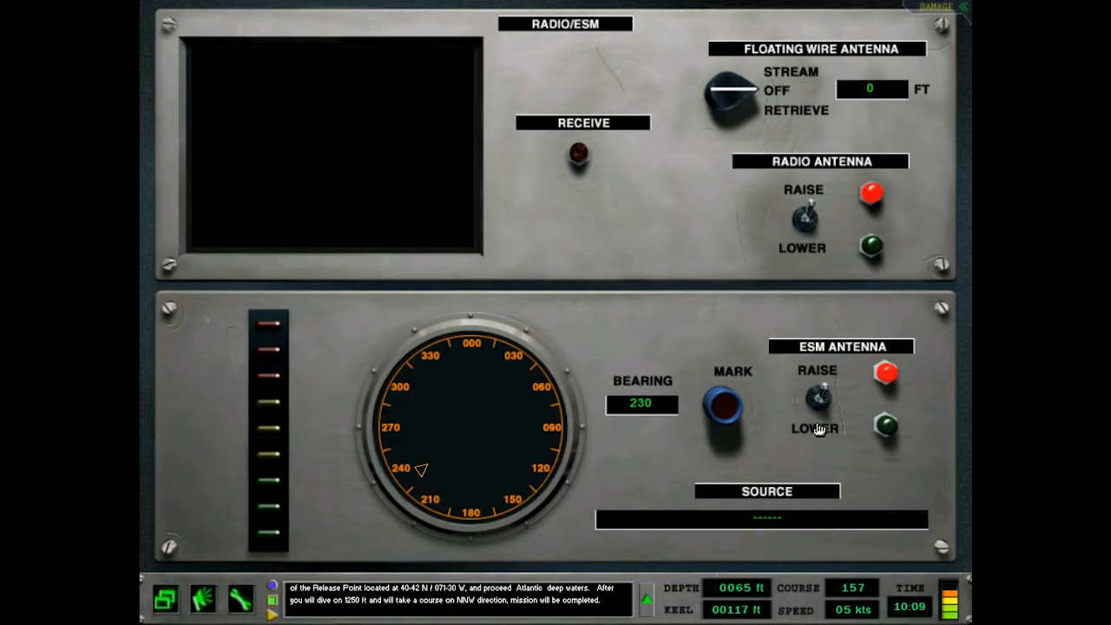
pyautogui.moveTo(950, 597)
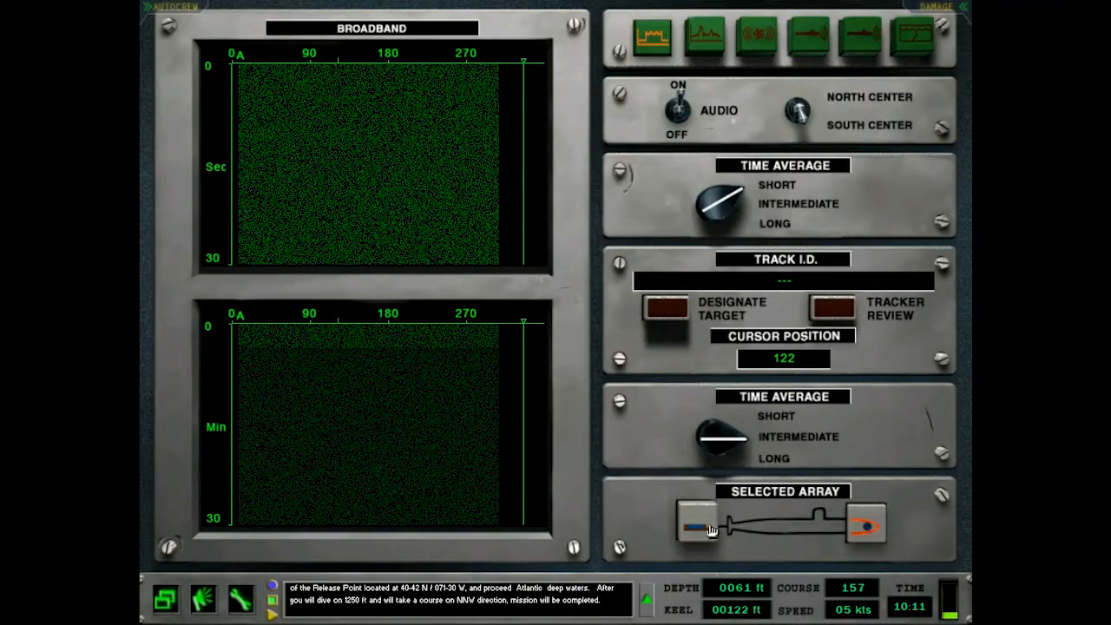
pyautogui.moveTo(499, 359)
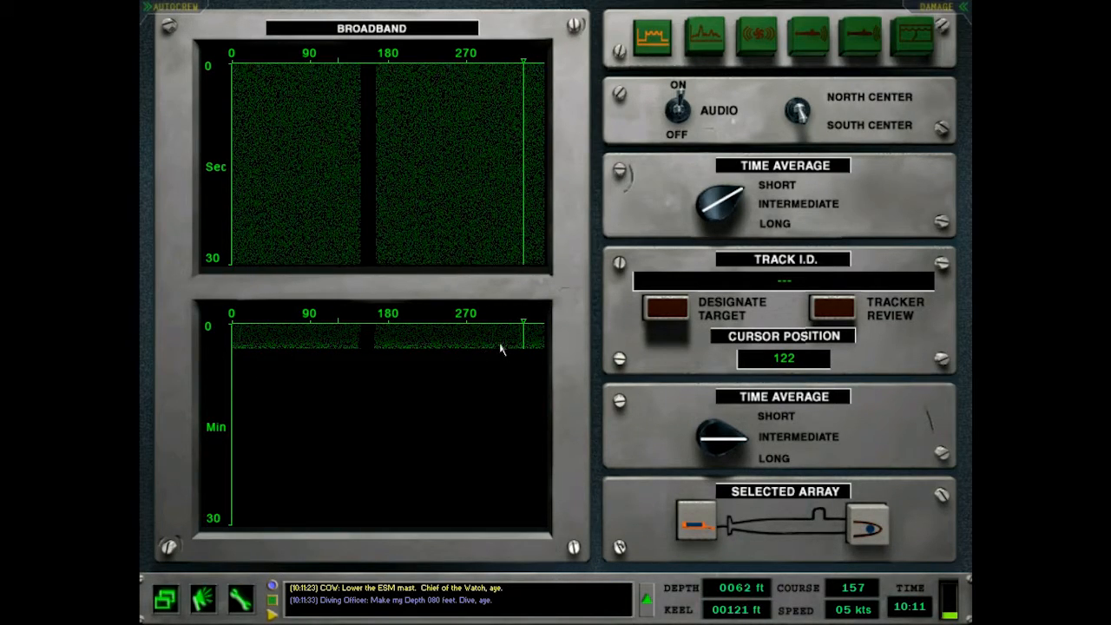
# Mark bearing 304 on the broadband waterfall.
pyautogui.click(705, 38)
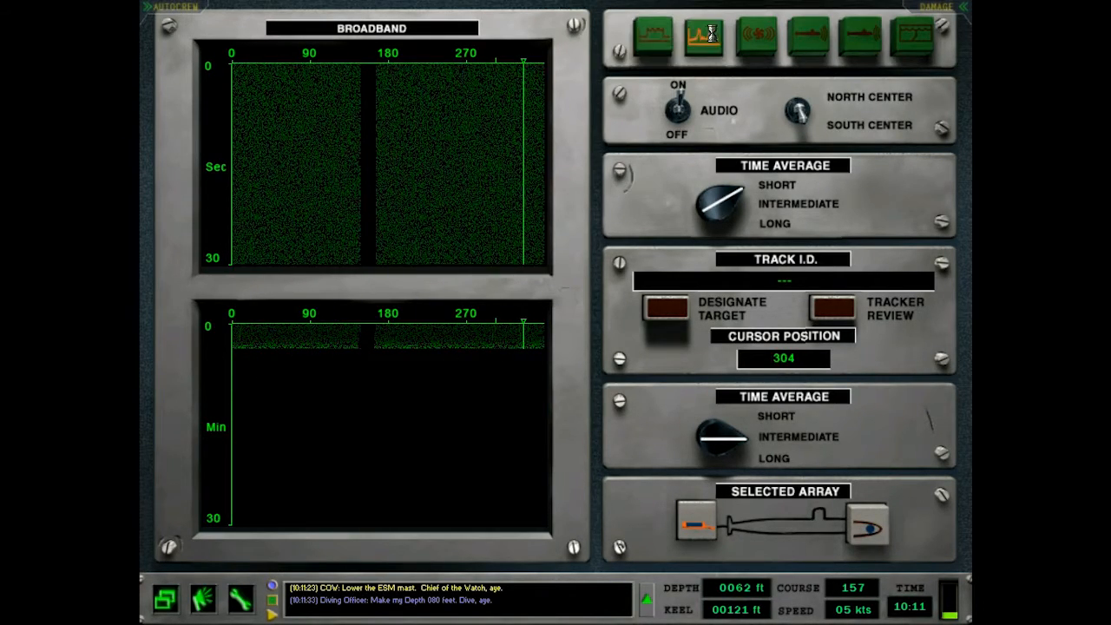
# Bring up the narrowband analysis display with the cursor at bearing 304.
pyautogui.click(703, 37)
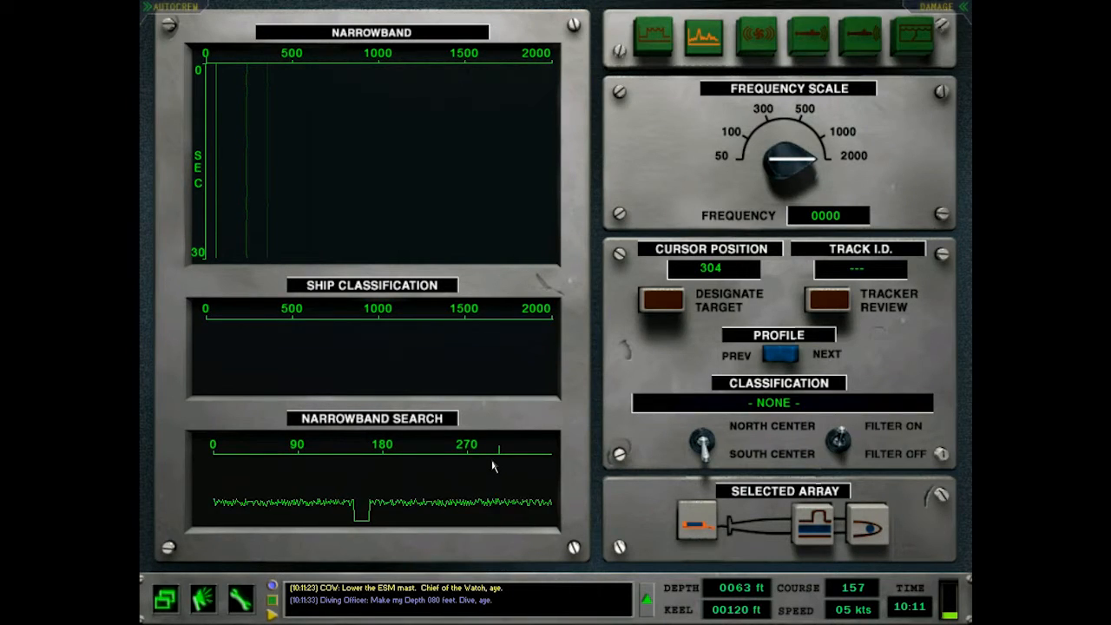
pyautogui.moveTo(354, 460)
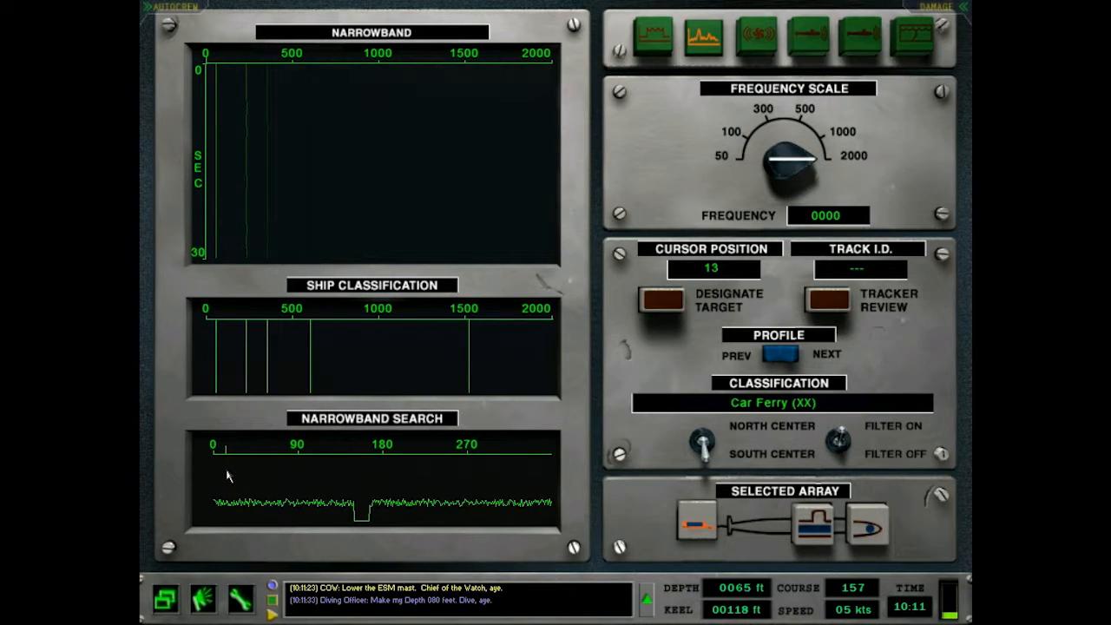
pyautogui.moveTo(290, 476)
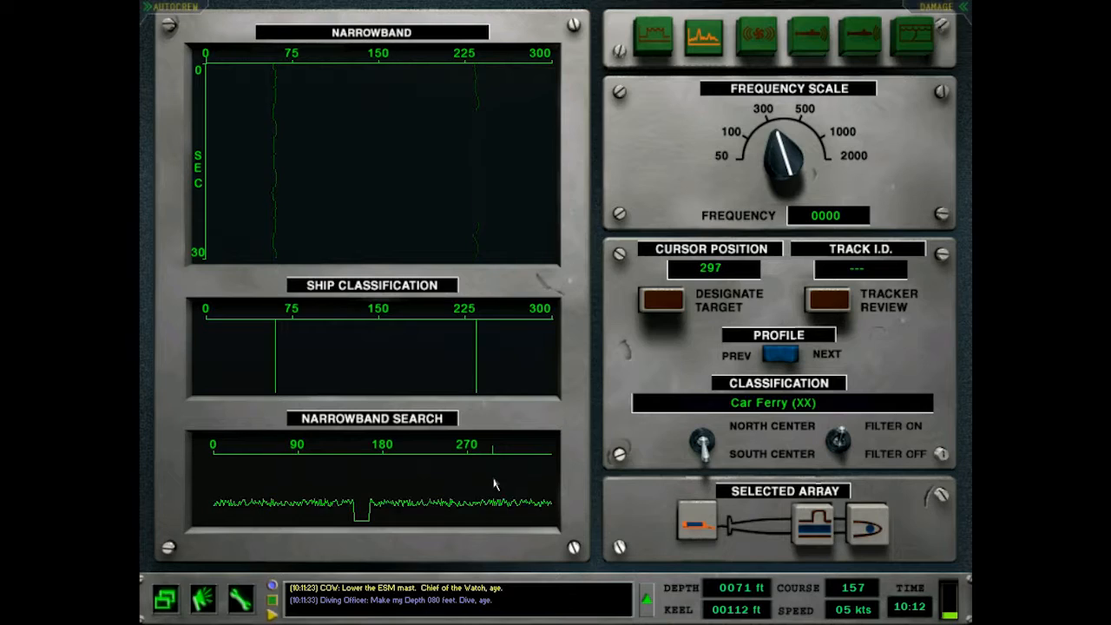
pyautogui.moveTo(526, 483)
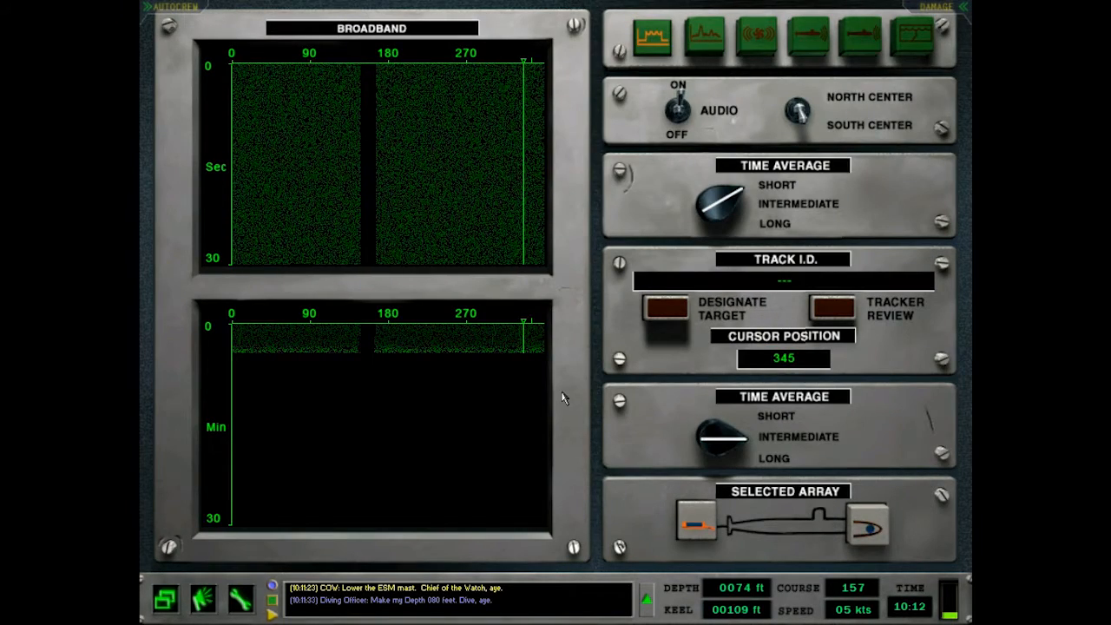
pyautogui.moveTo(542, 393)
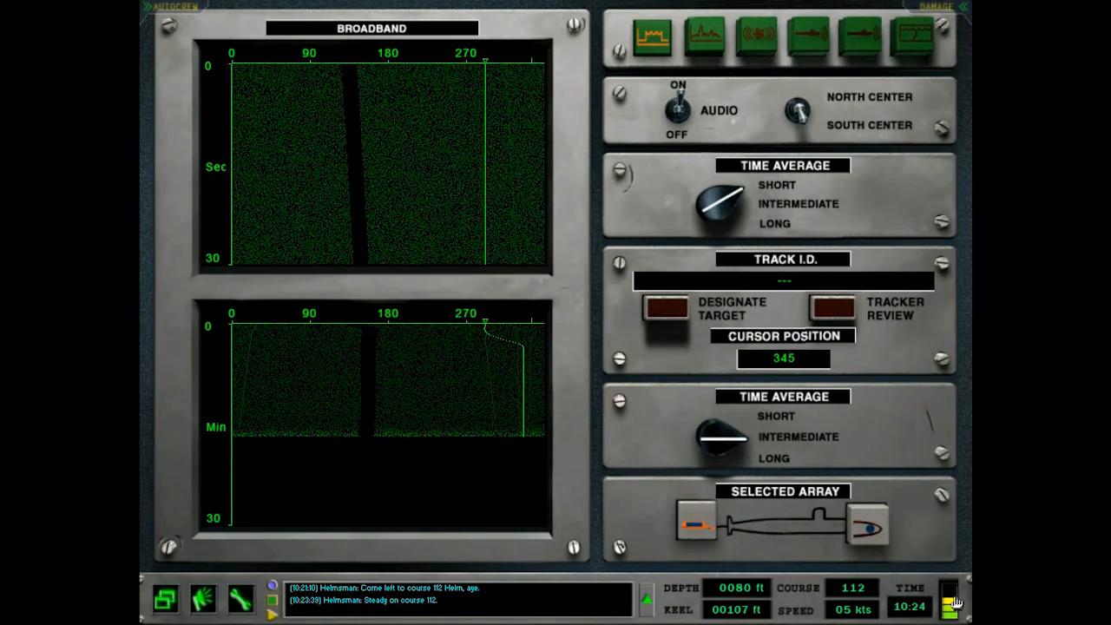
# Return to the narrowband display at 0–300 scale, boat steady on course 112.
pyautogui.click(703, 38)
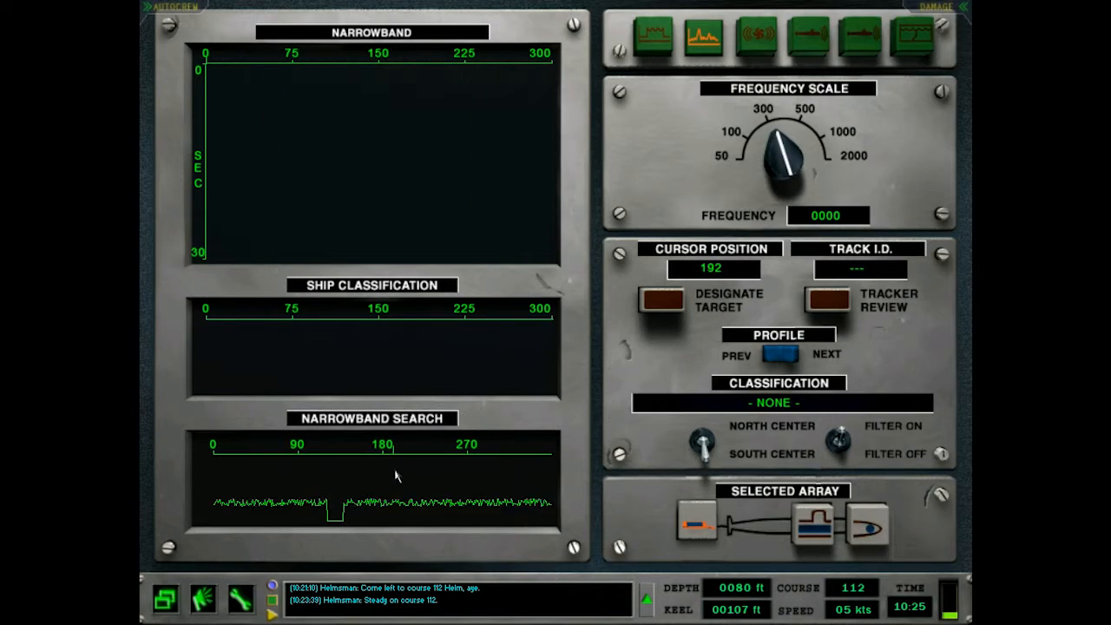
# Flip between broadband and narrowband and step through signatures, then leave for the profiles spreadsheet.
pyautogui.click(652, 38)
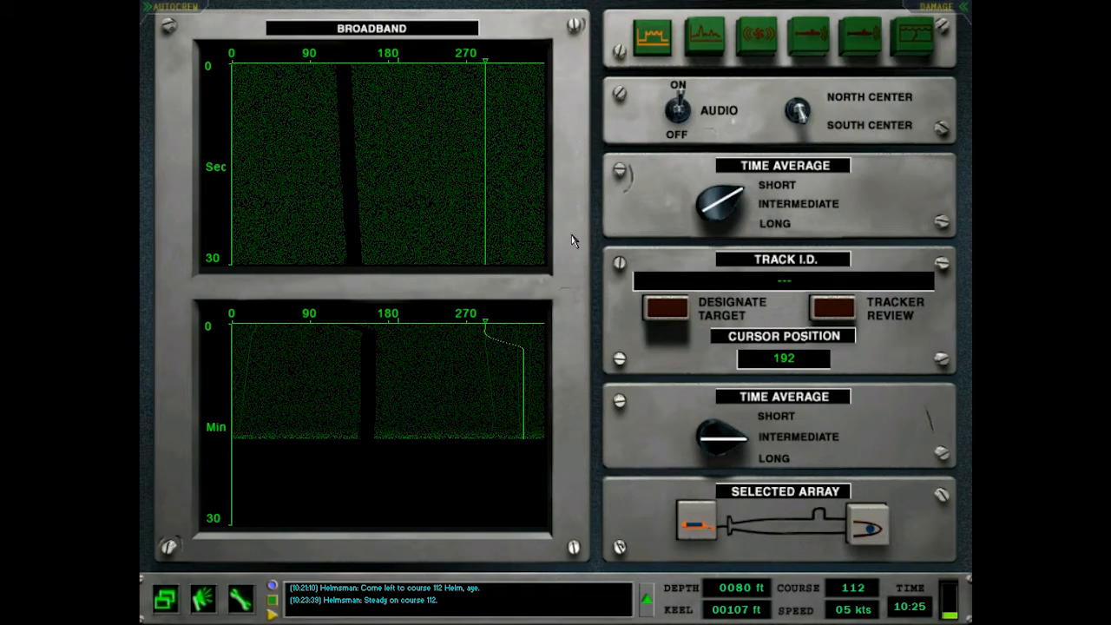
pyautogui.click(703, 37)
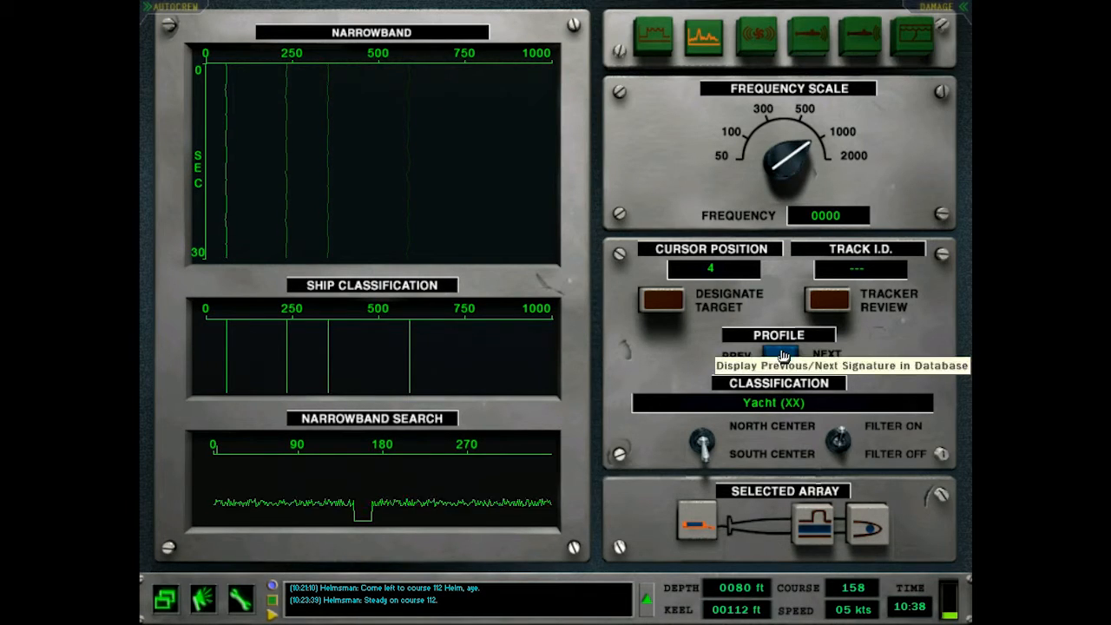
pyautogui.click(654, 38)
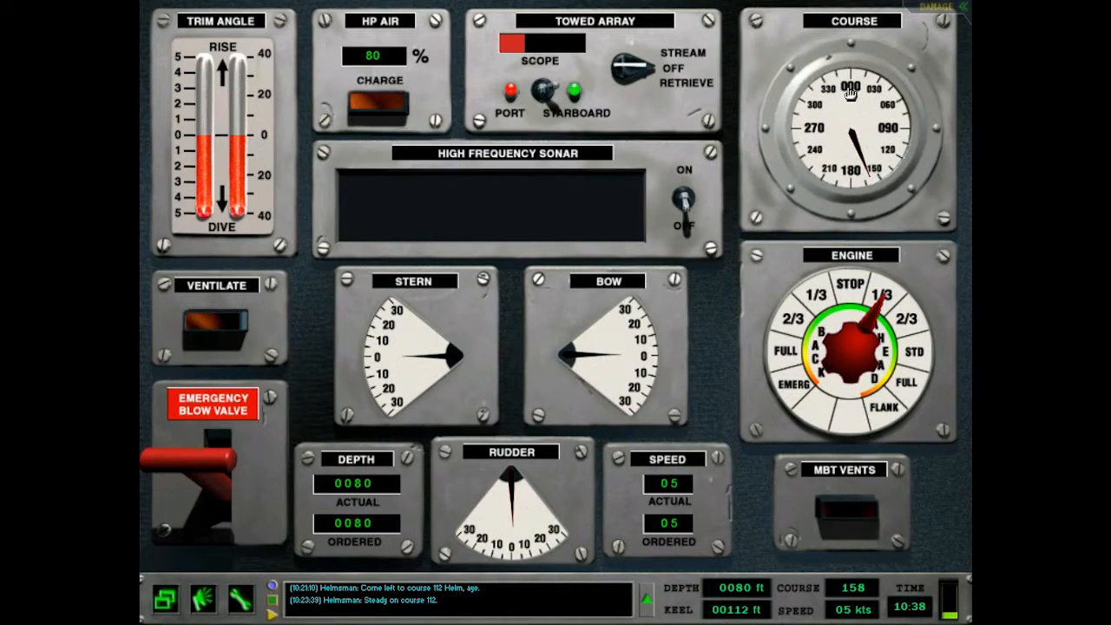
pyautogui.moveTo(616, 230)
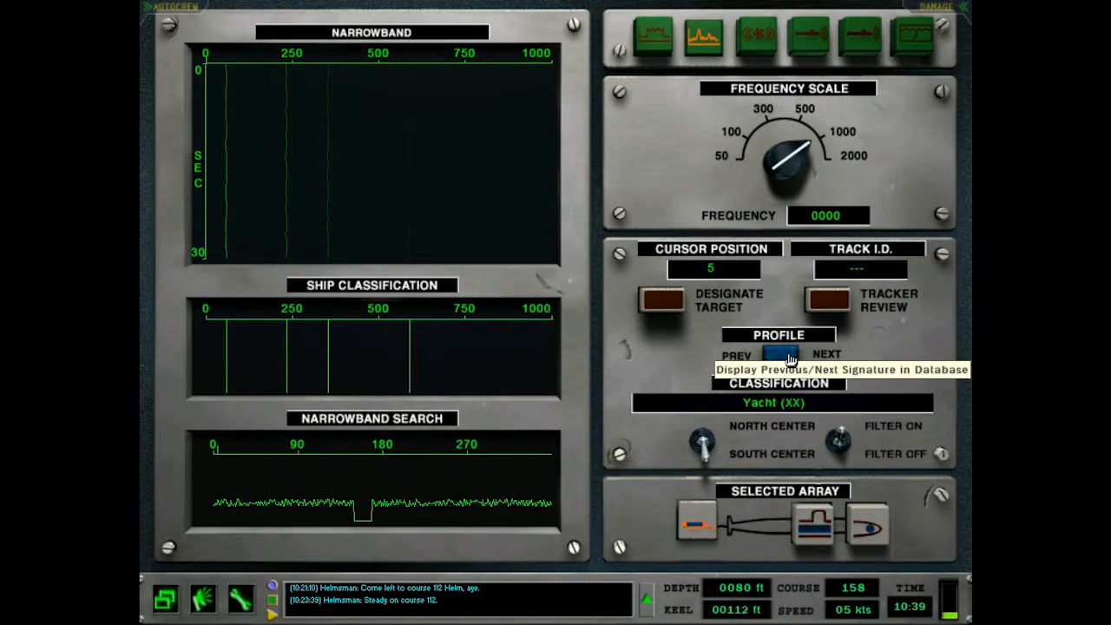
pyautogui.moveTo(380, 204)
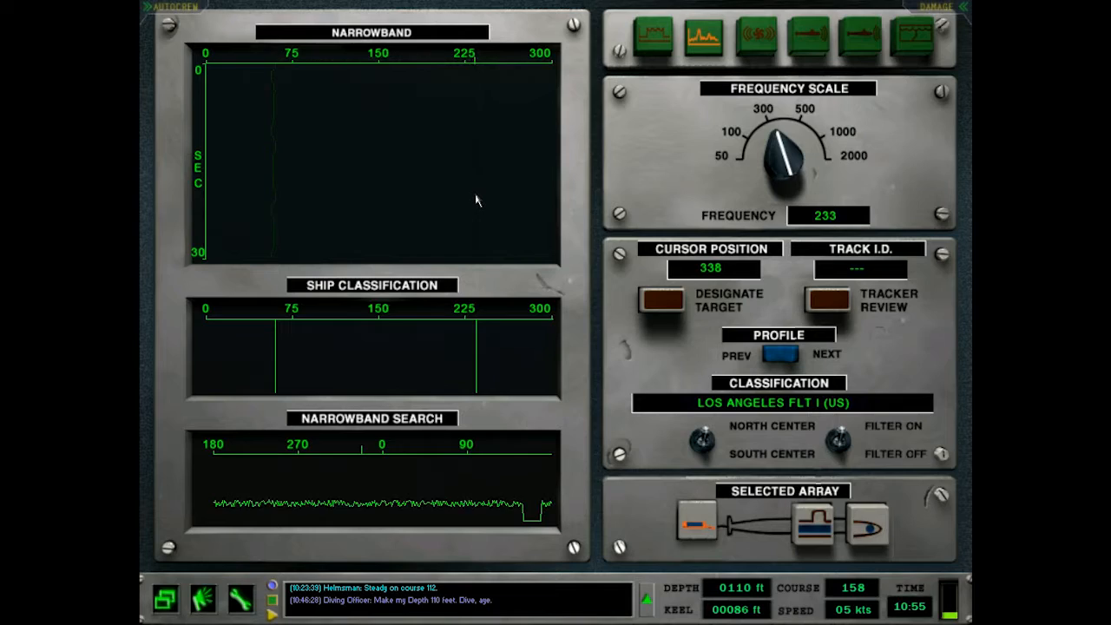
pyautogui.press('Escape')
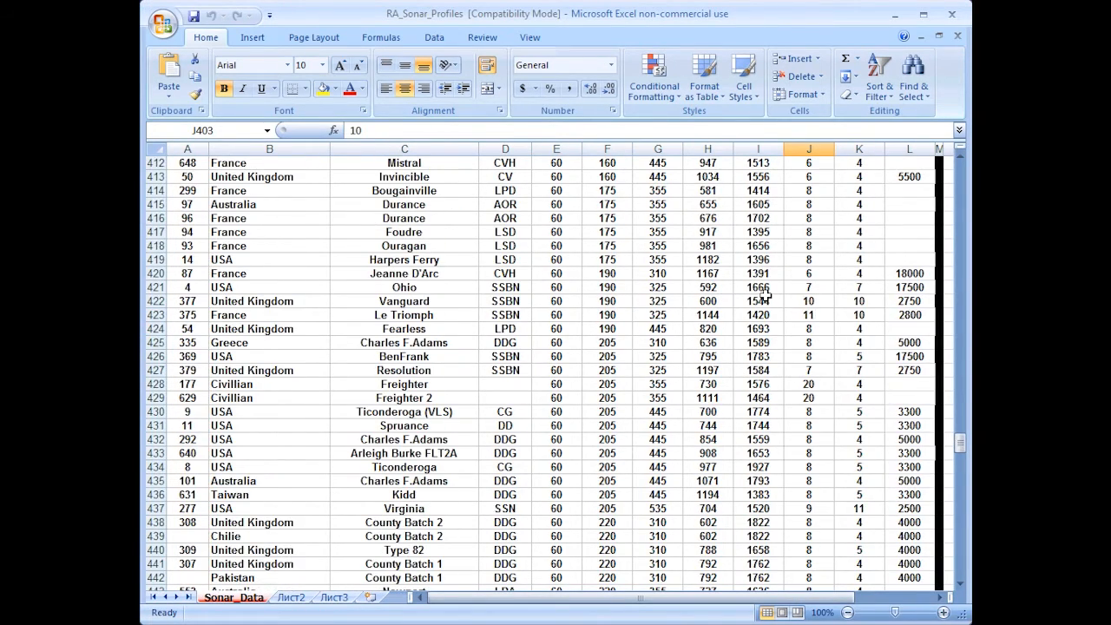
pyautogui.scroll(-3)
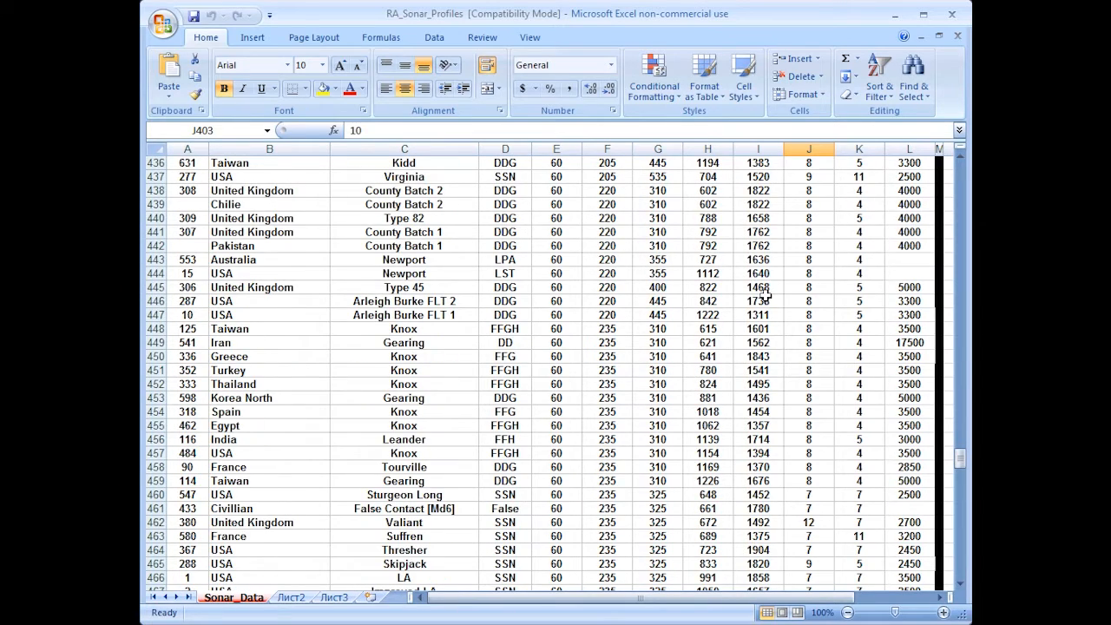
pyautogui.scroll(-3)
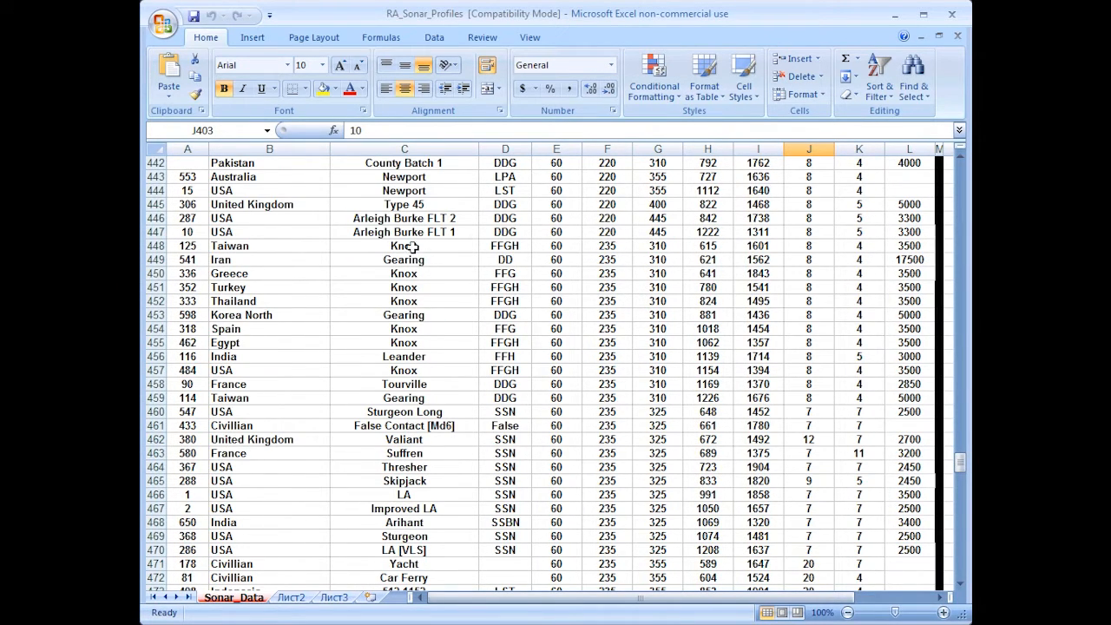
pyautogui.moveTo(404, 246); pyautogui.dragTo(658, 587)
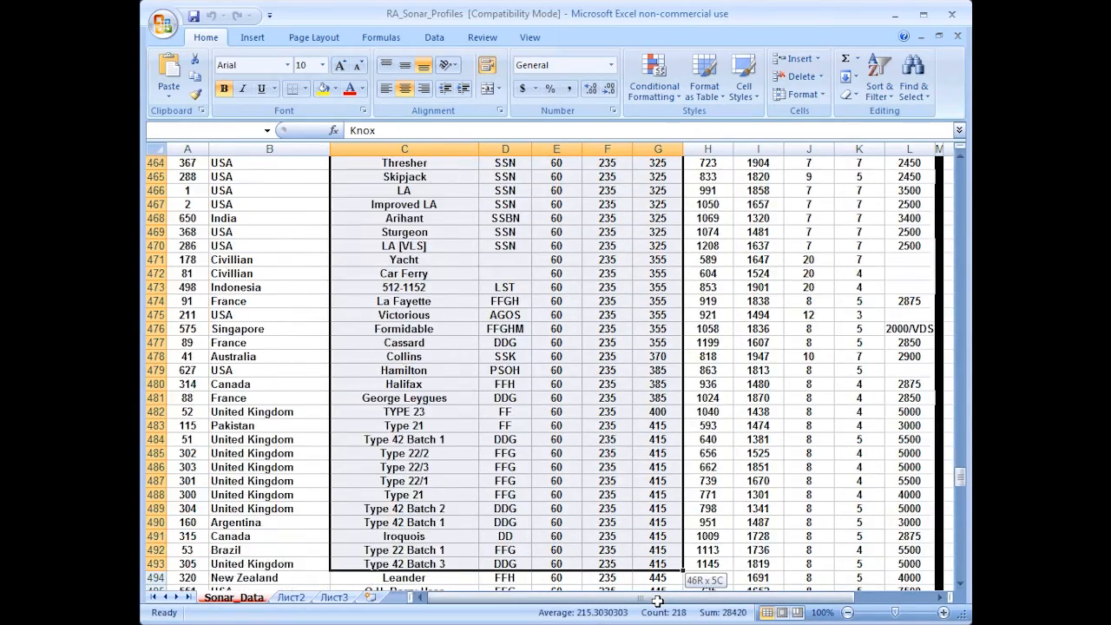
pyautogui.scroll(-3)
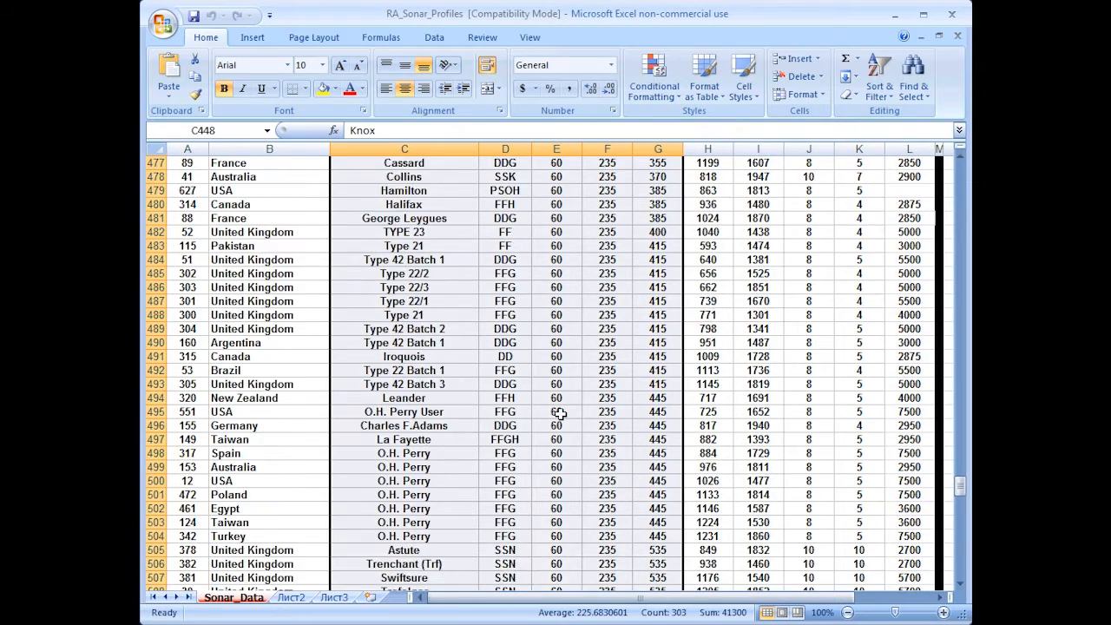
pyautogui.scroll(3)
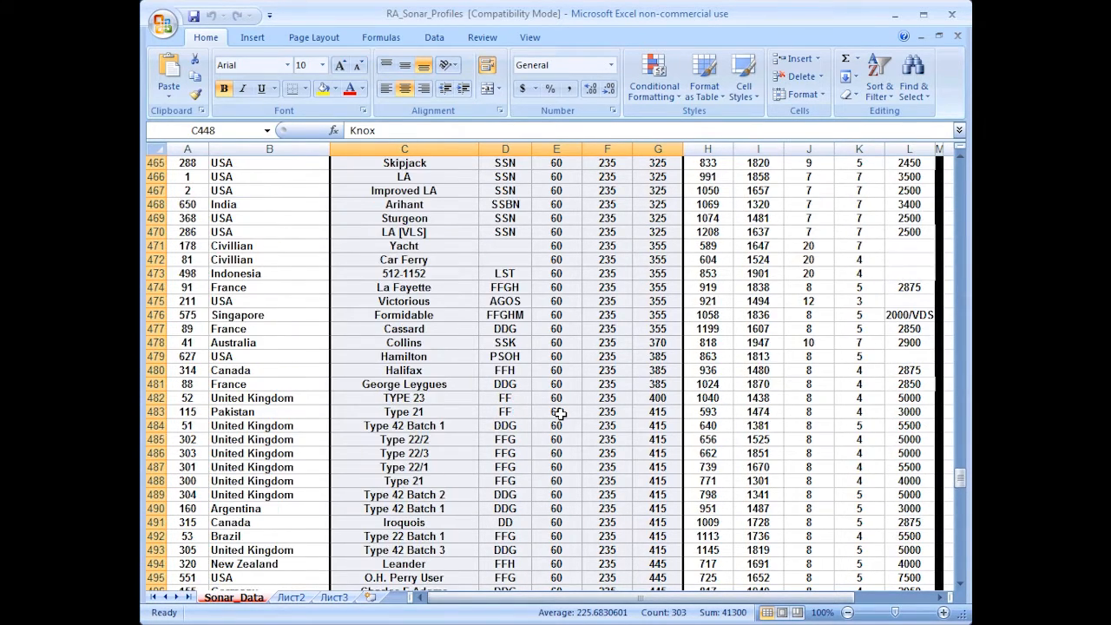
pyautogui.scroll(3)
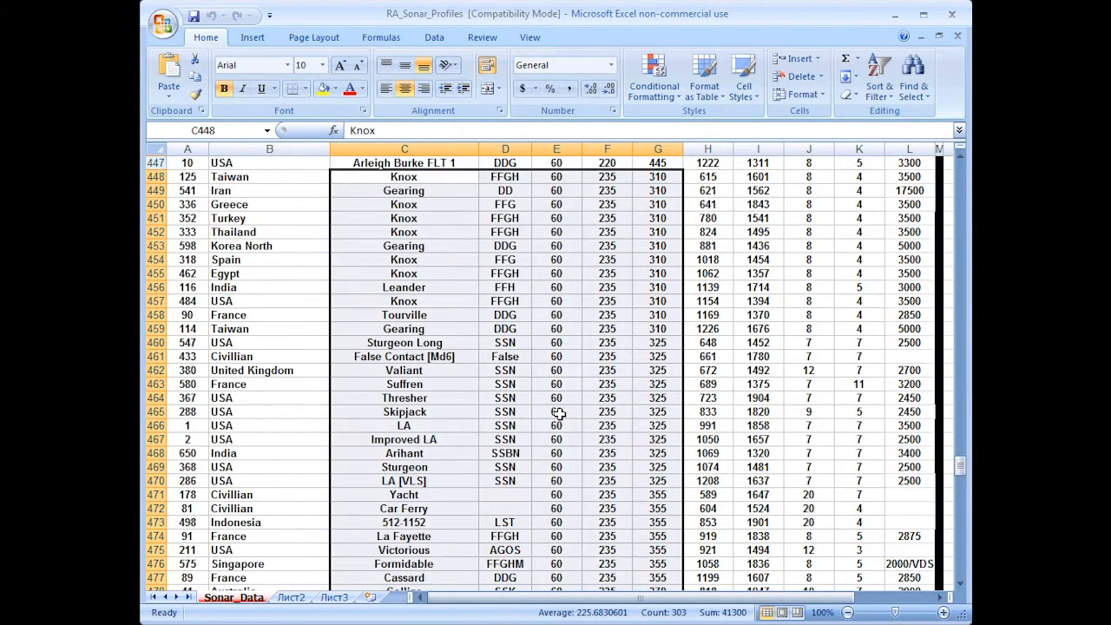
pyautogui.scroll(-3)
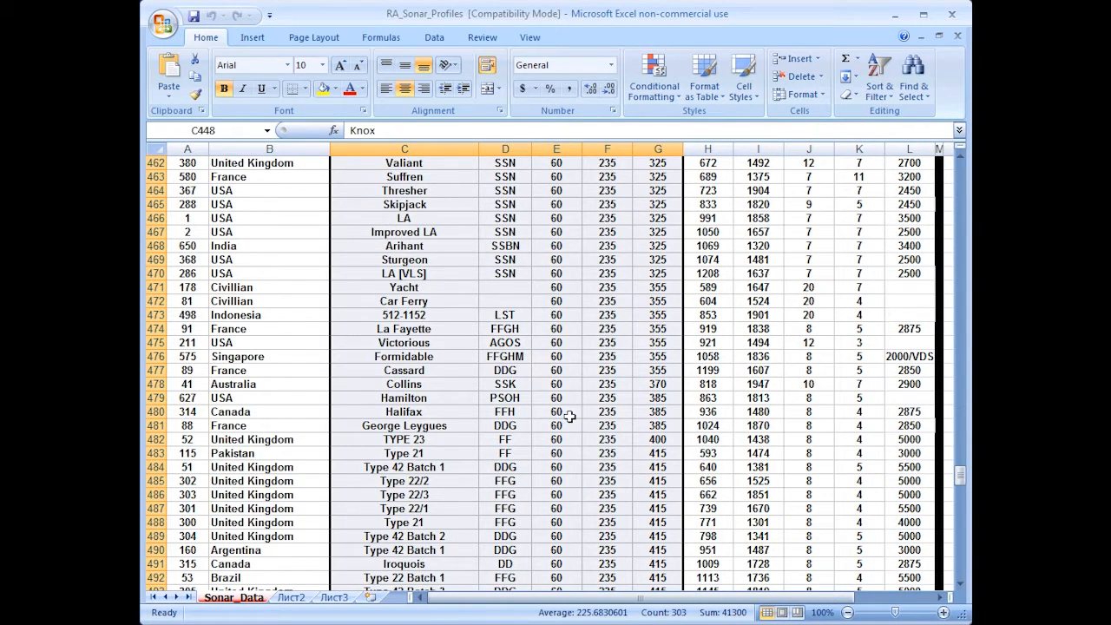
pyautogui.scroll(-3)
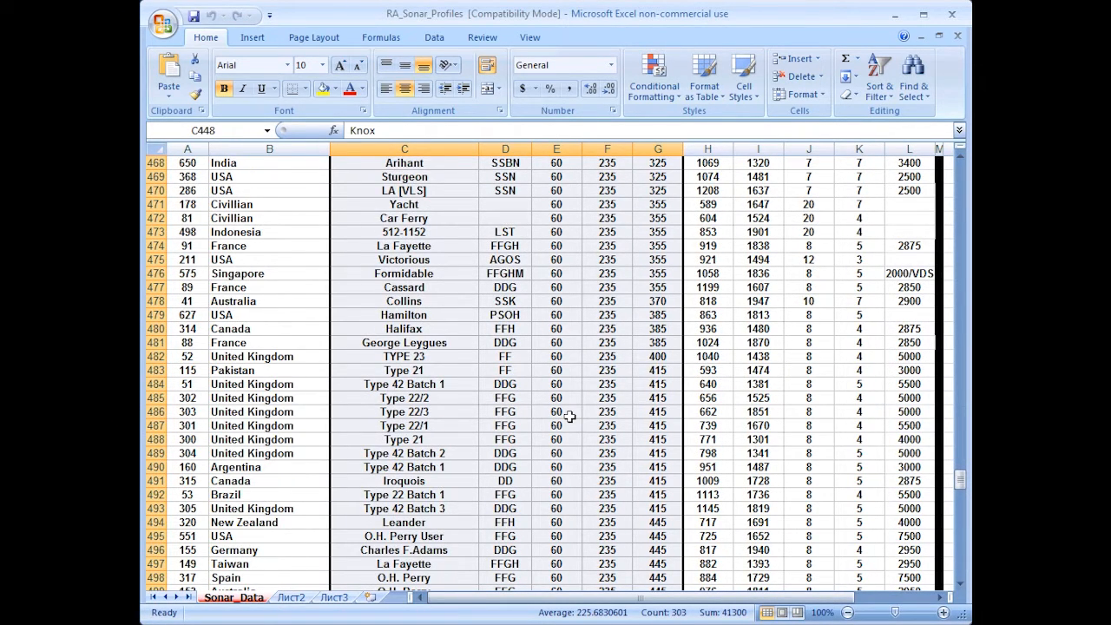
pyautogui.scroll(-3)
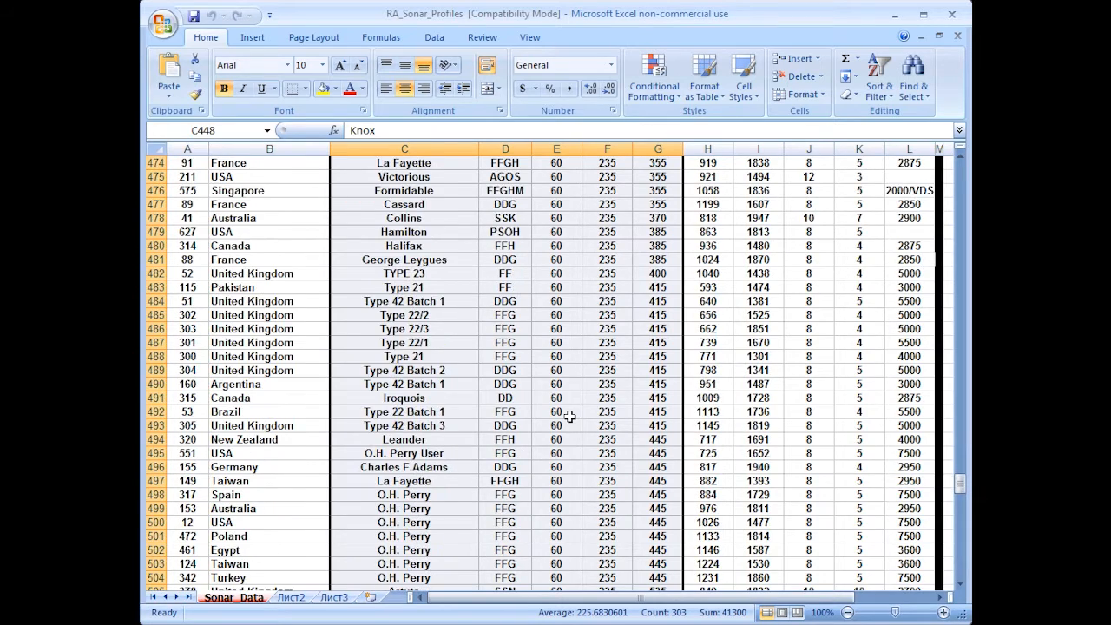
pyautogui.scroll(-3)
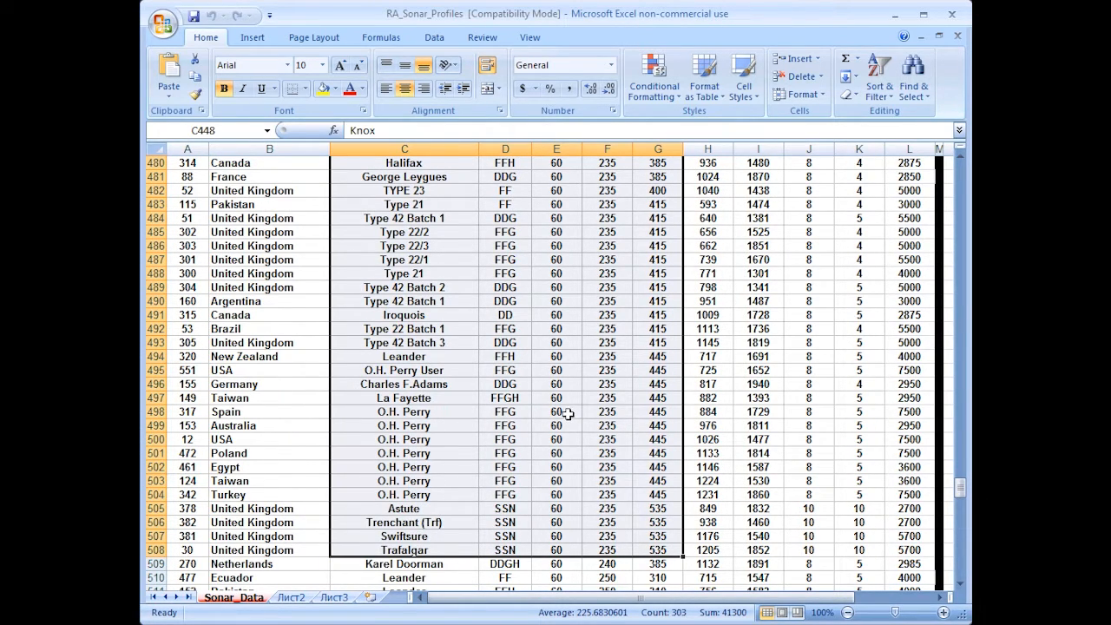
pyautogui.scroll(3)
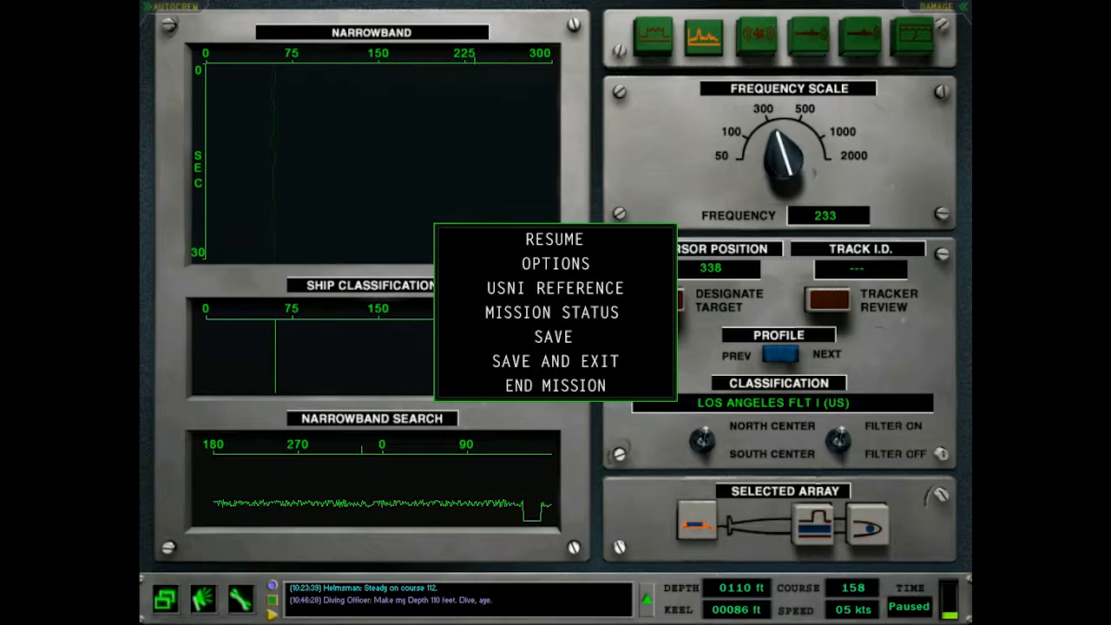
# Resume the paused mission from the pause menu.
pyautogui.click(554, 239)
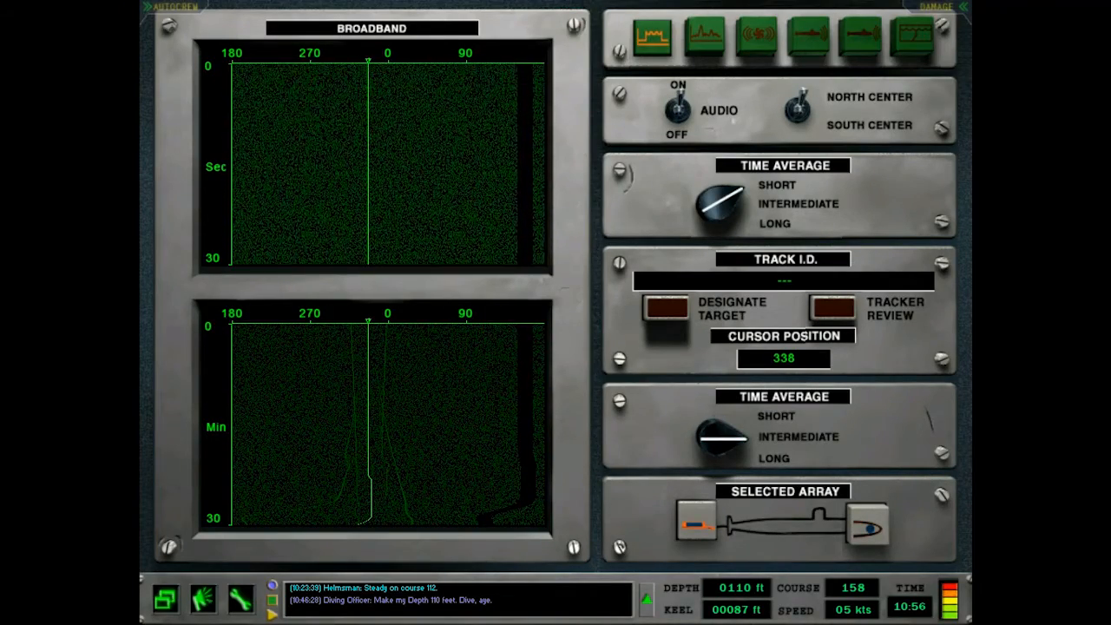
# Center the broadband bearing scale on north, then switch between narrowband and broadband displays.
pyautogui.click(794, 104)
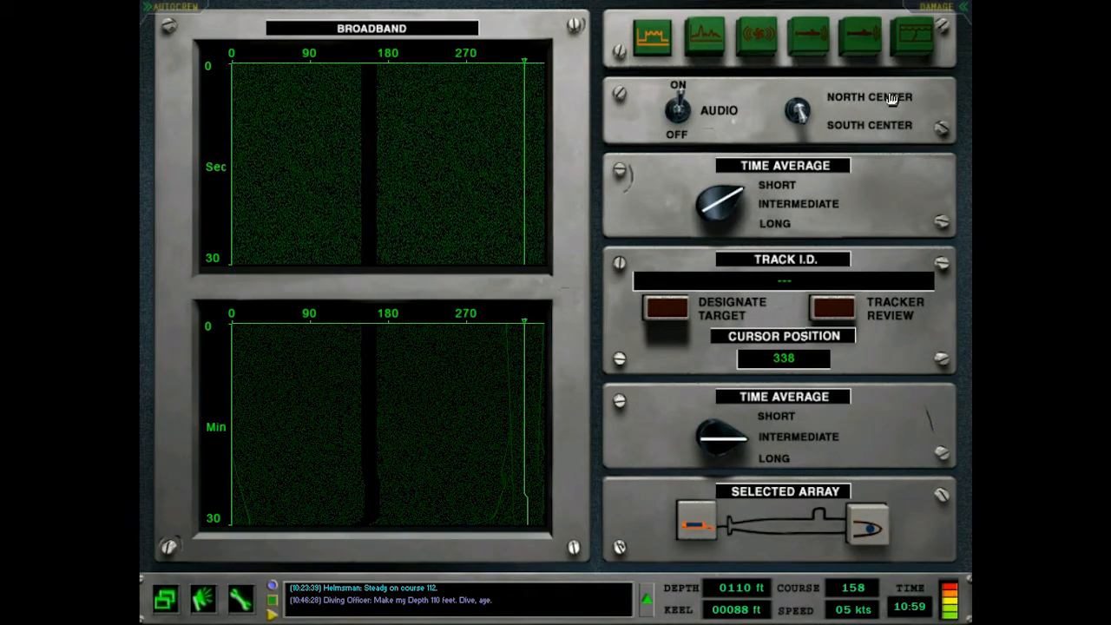
pyautogui.click(704, 37)
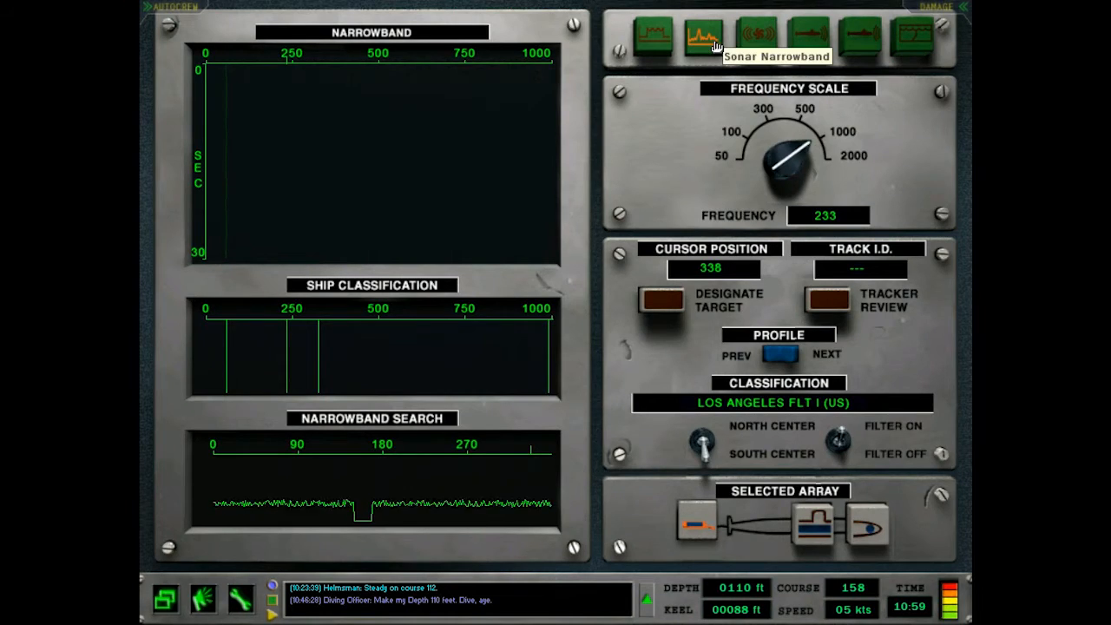
pyautogui.click(654, 37)
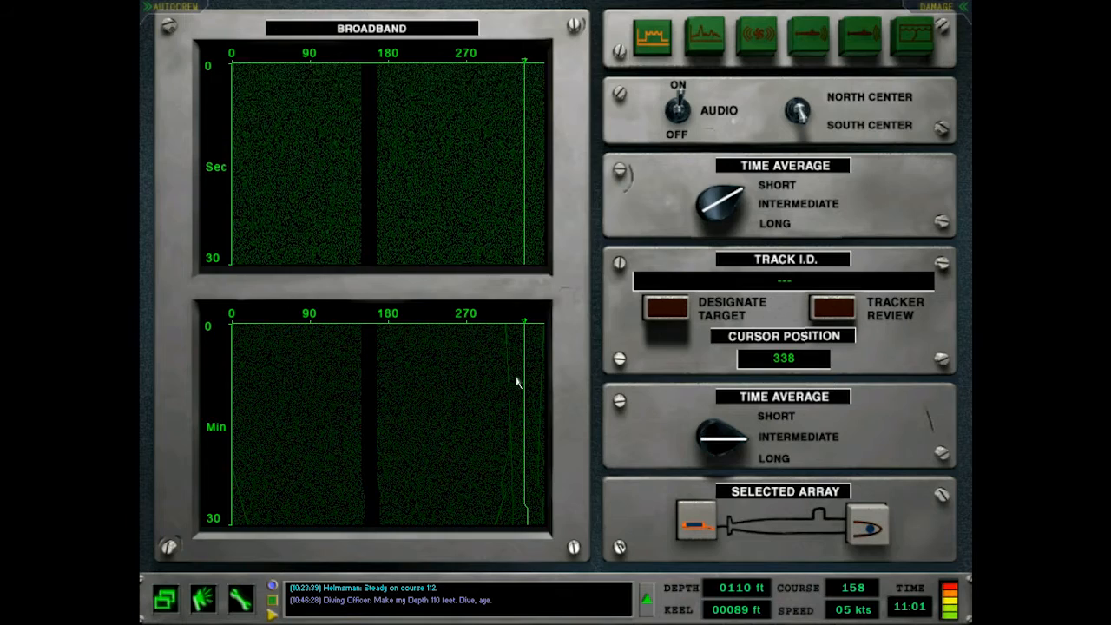
pyautogui.click(704, 36)
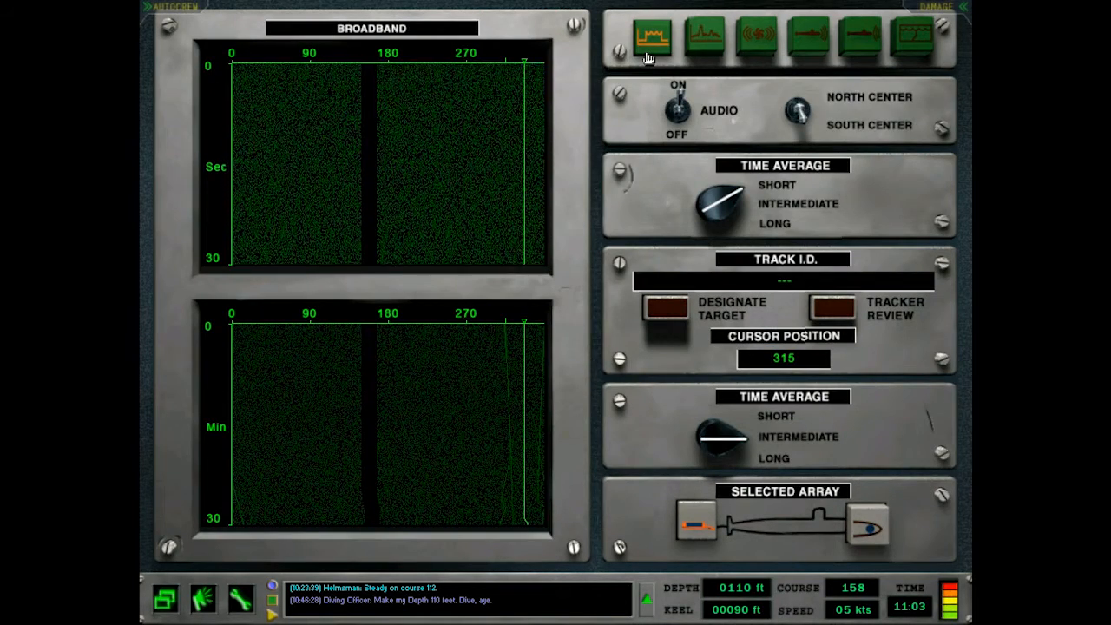
pyautogui.moveTo(651, 39)
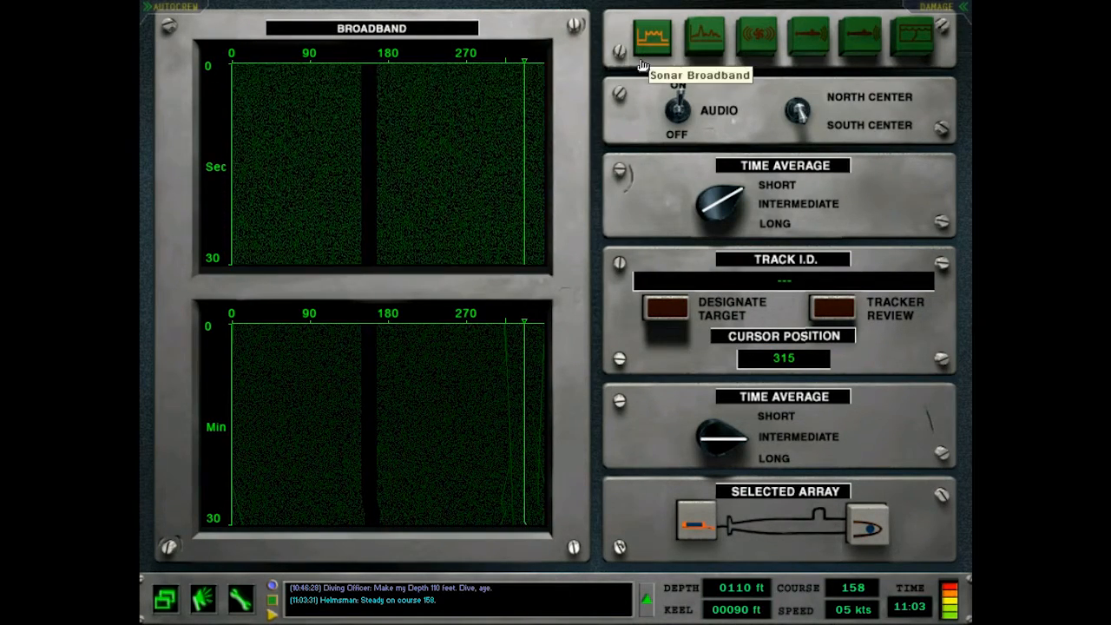
pyautogui.moveTo(636, 101)
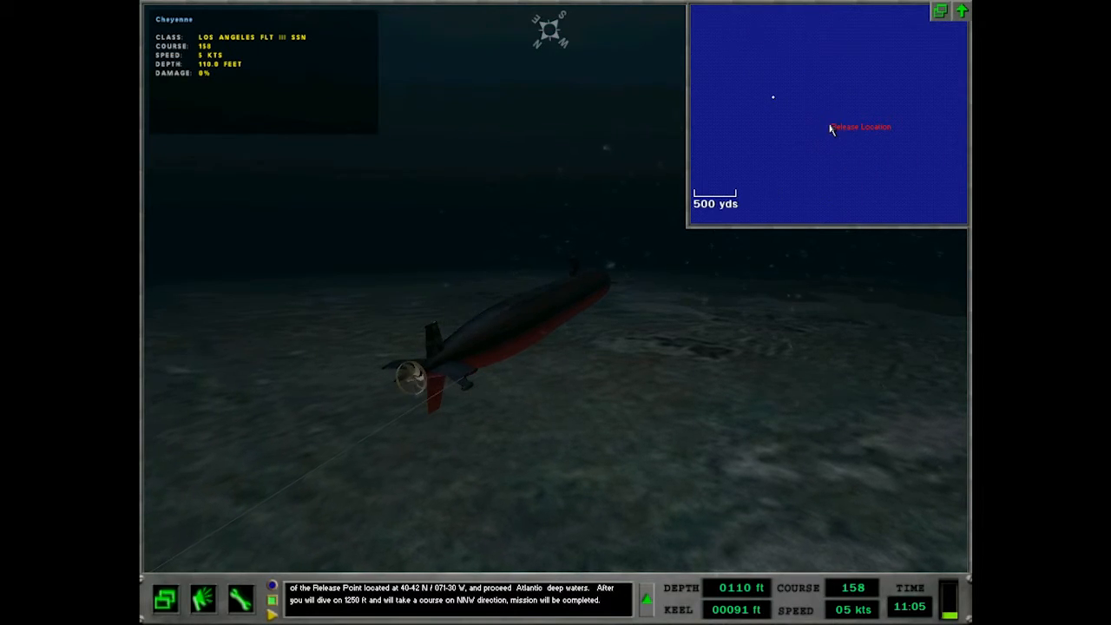
# Go back to the broadband sonar display, cursor still at bearing 315.
pyautogui.rightClick(825, 126)
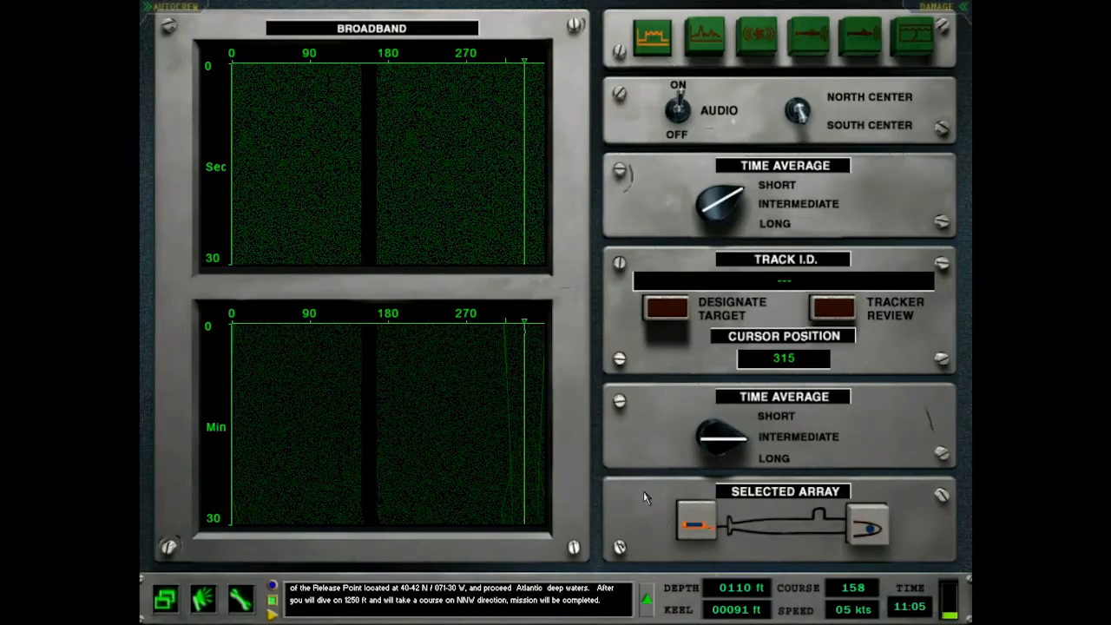
# Check the narrowband display, then return to the outside view showing contact M01.
pyautogui.click(652, 38)
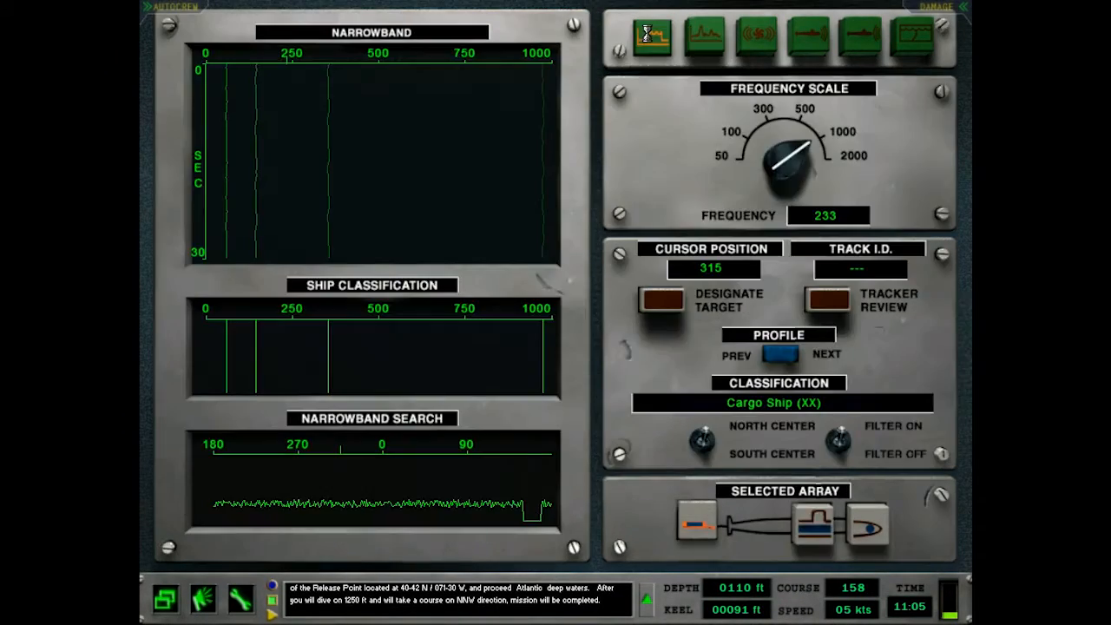
pyautogui.click(652, 38)
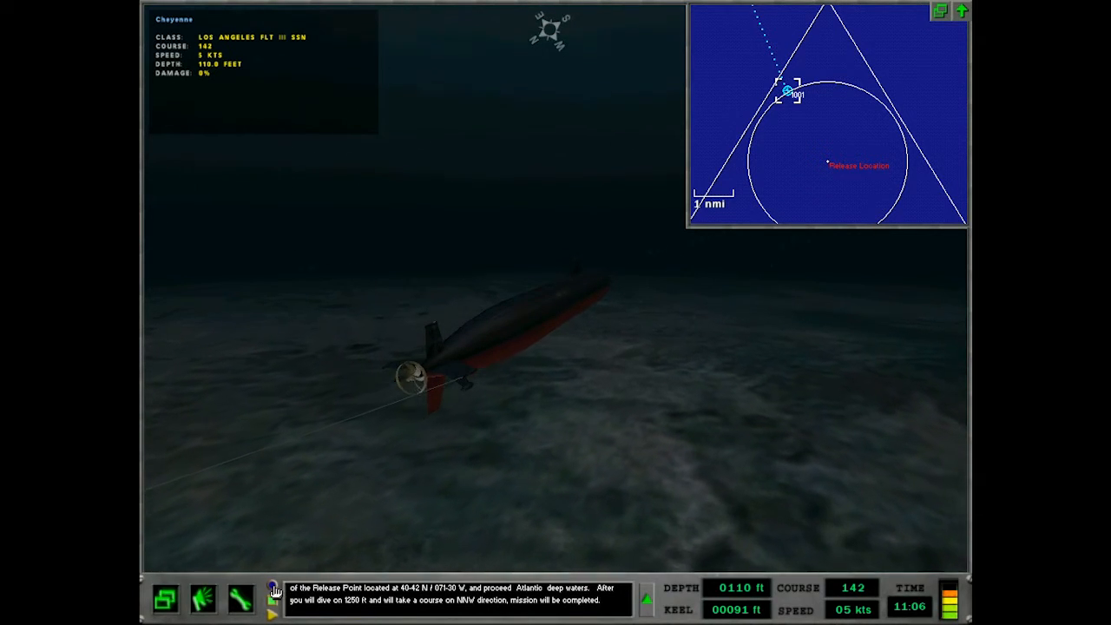
# Expand the message log to read the navigator's Point Alpha arrival report.
pyautogui.click(649, 590)
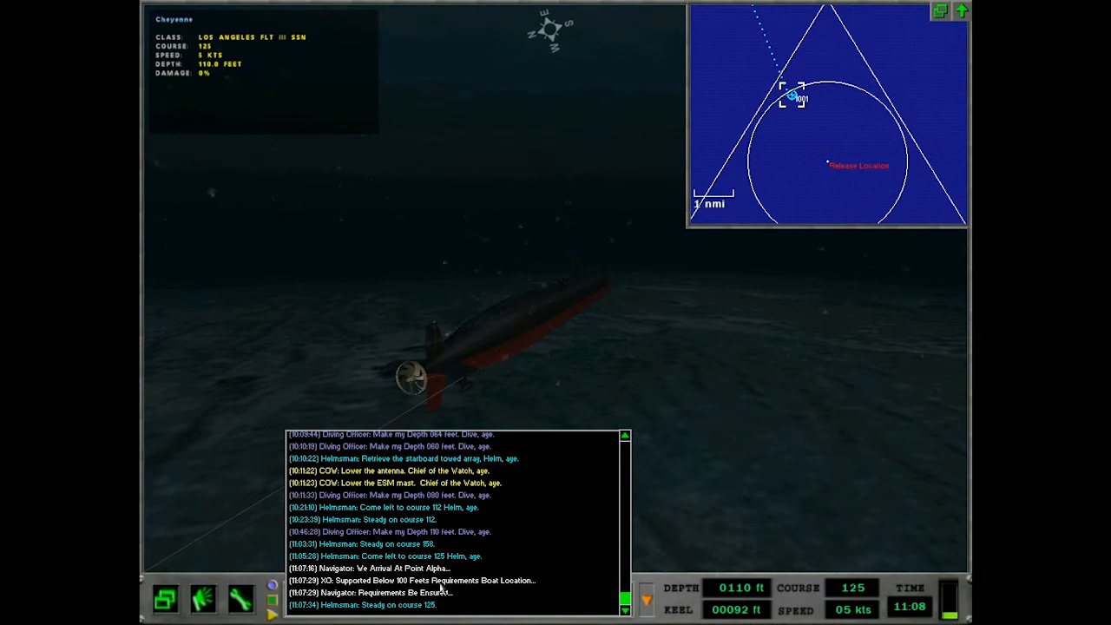
pyautogui.moveTo(493, 589)
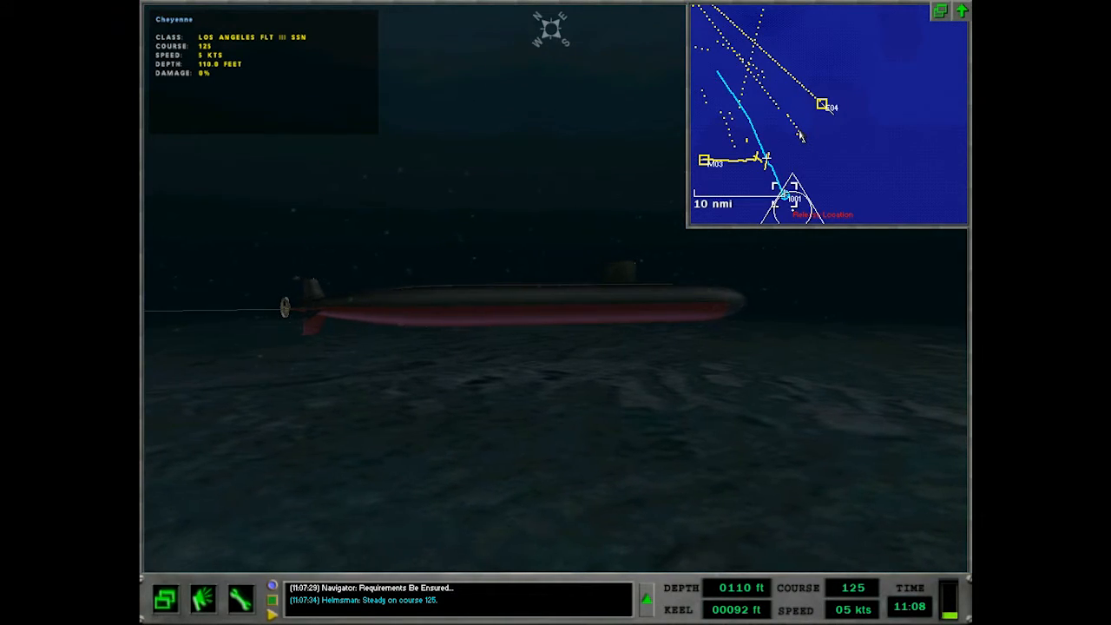
pyautogui.click(823, 104)
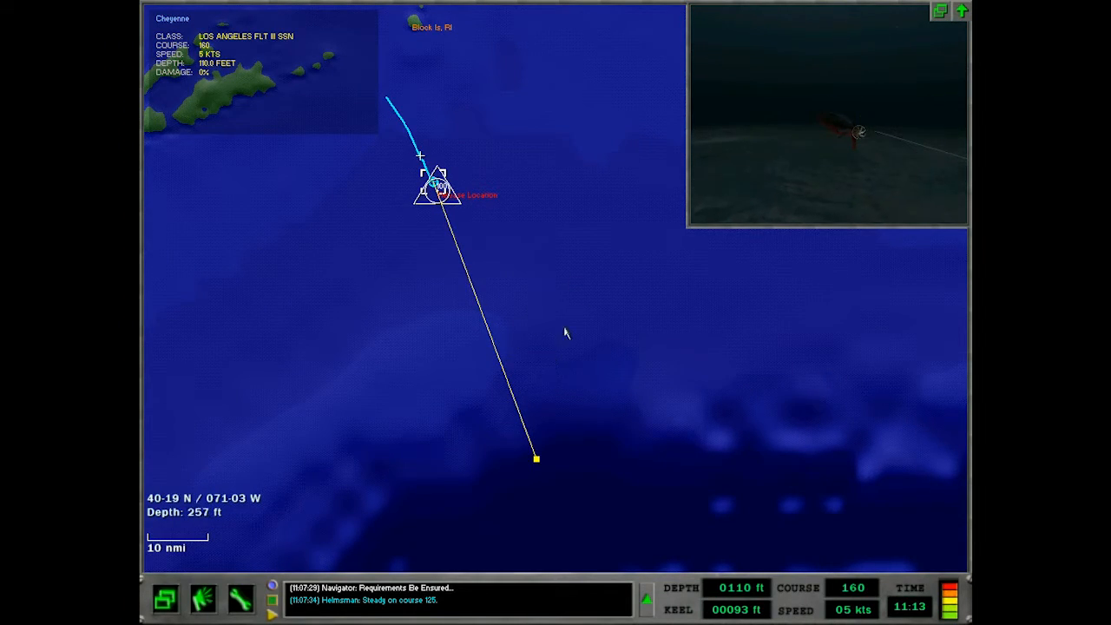
pyautogui.moveTo(490, 267)
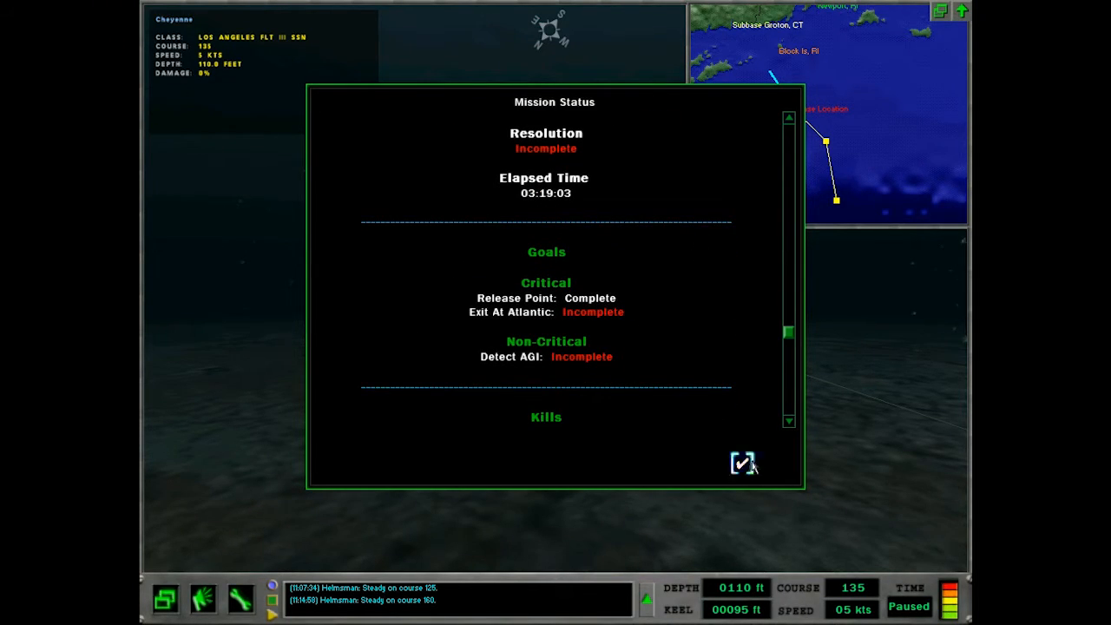
# Close the Mission Status report showing Release Point complete and Exit At Atlantic pending.
pyautogui.click(742, 463)
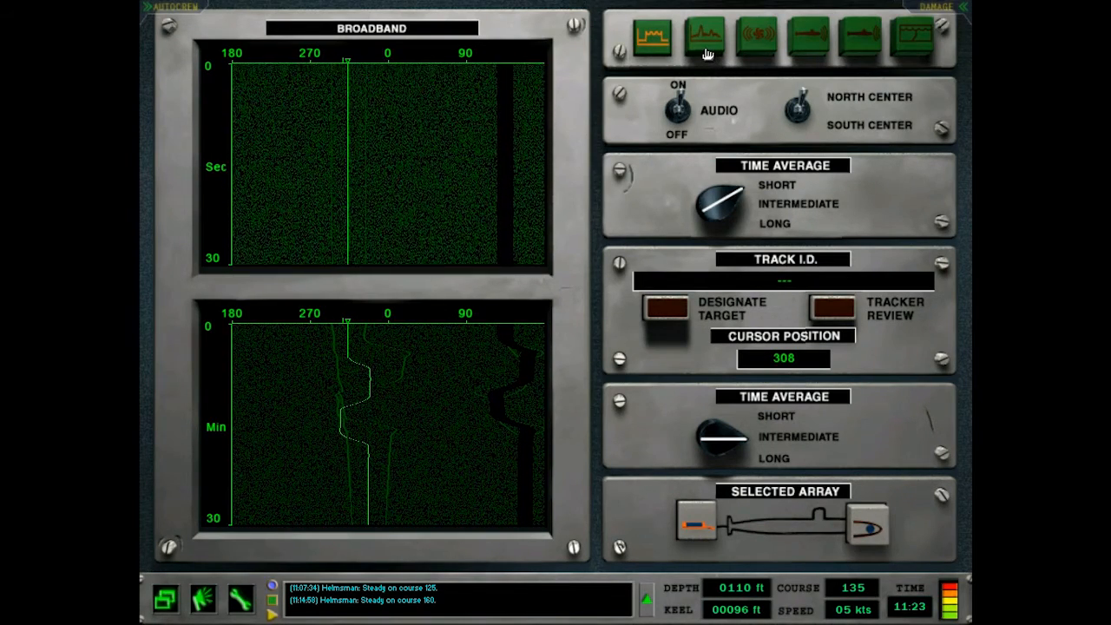
pyautogui.moveTo(706, 39)
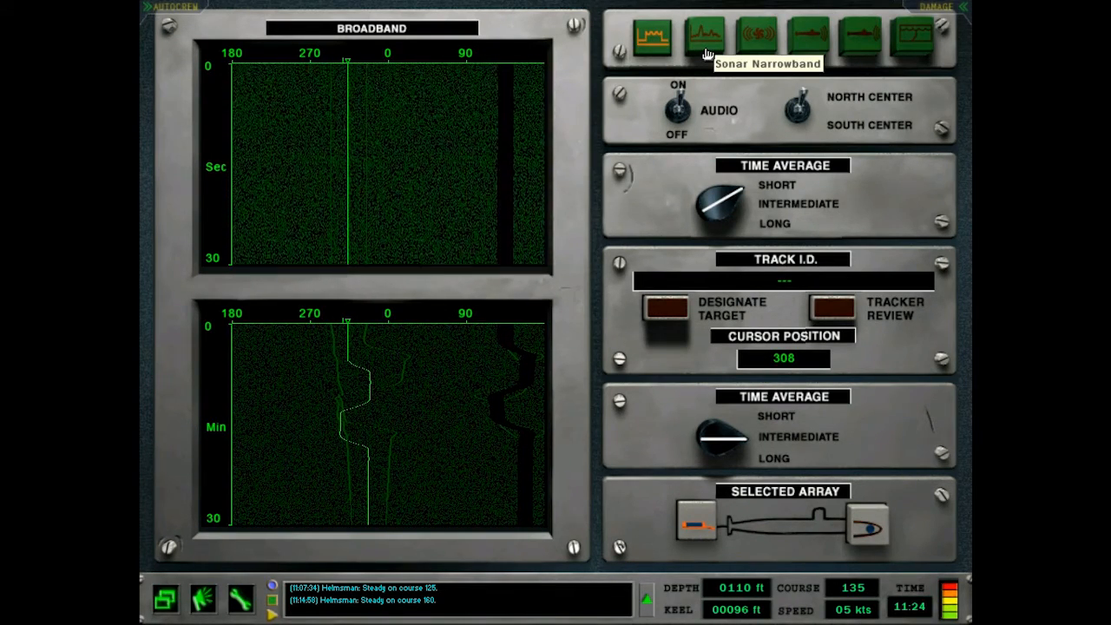
# Bring up the narrowband sonar display classifying the contact at bearing 302 as a Cargo Ship.
pyautogui.click(704, 38)
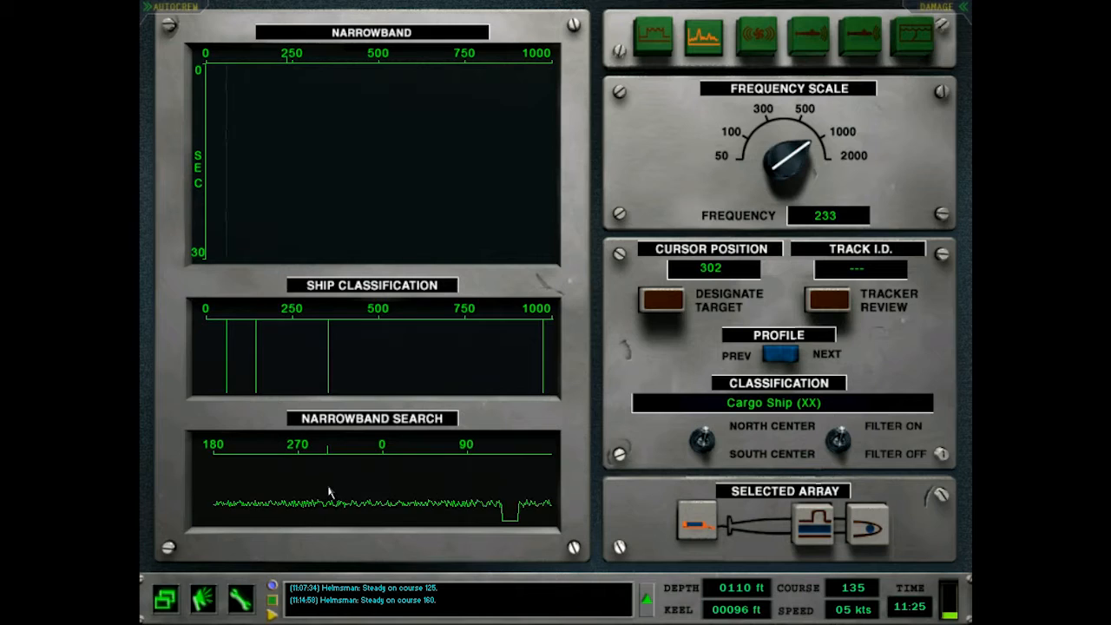
# Review the broadband waterfall, then return to narrowband with cursor at 17 and 7 knots.
pyautogui.click(826, 355)
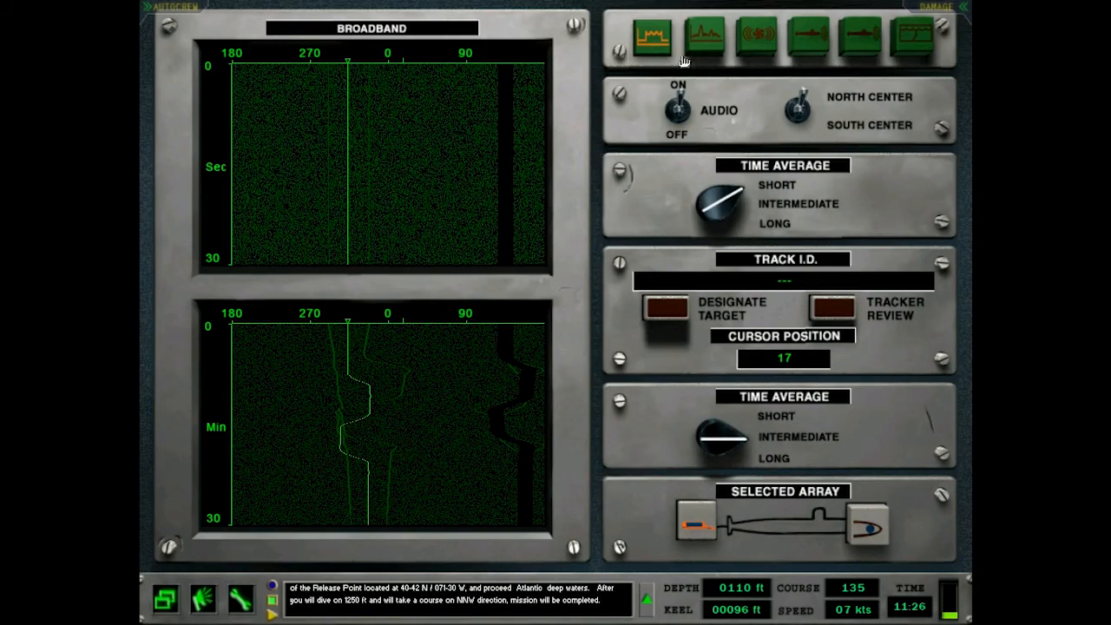
pyautogui.click(704, 38)
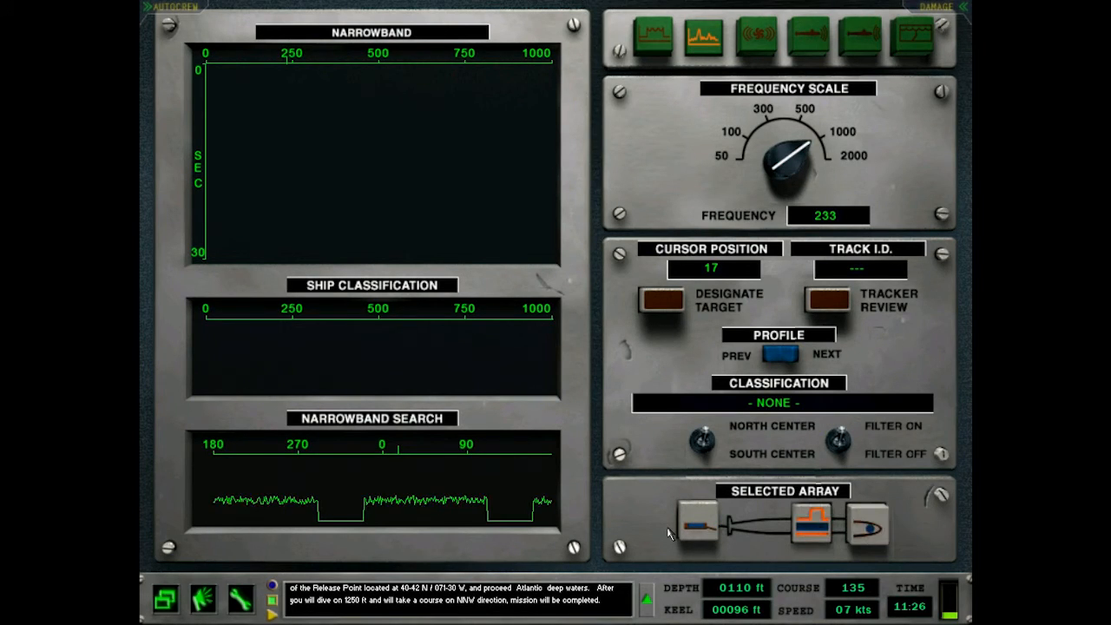